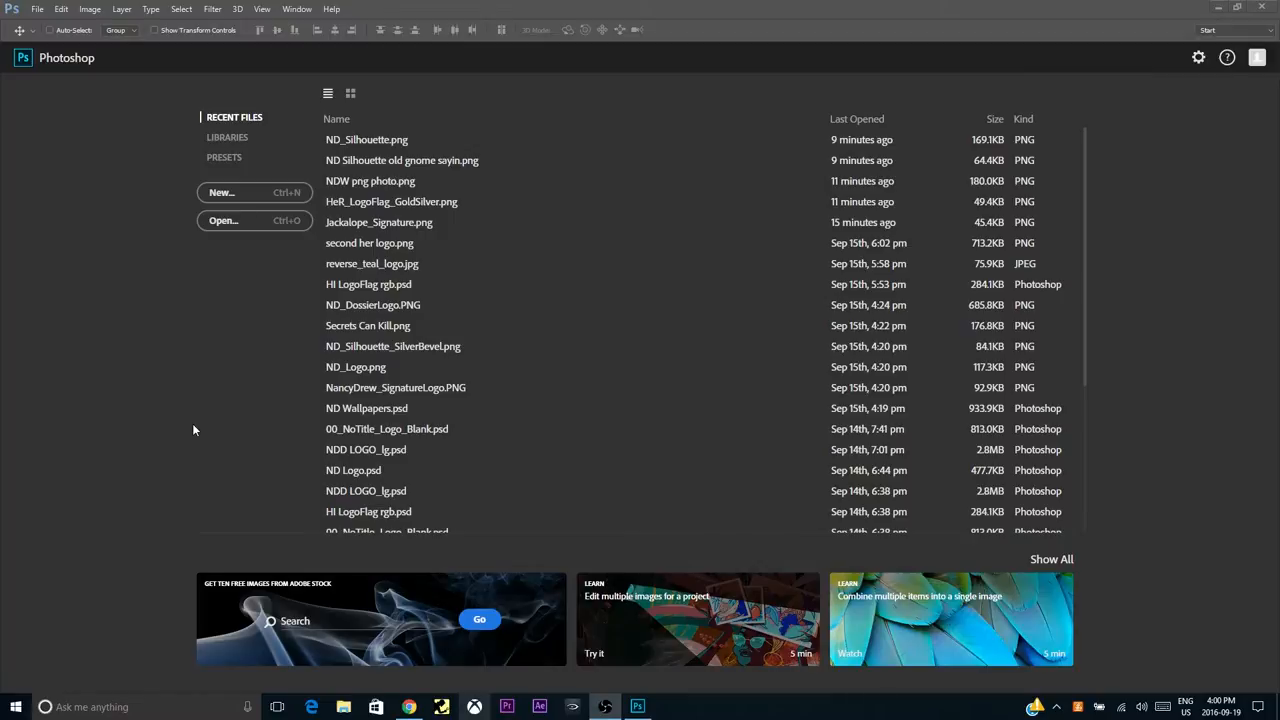
mouse_move(202, 402)
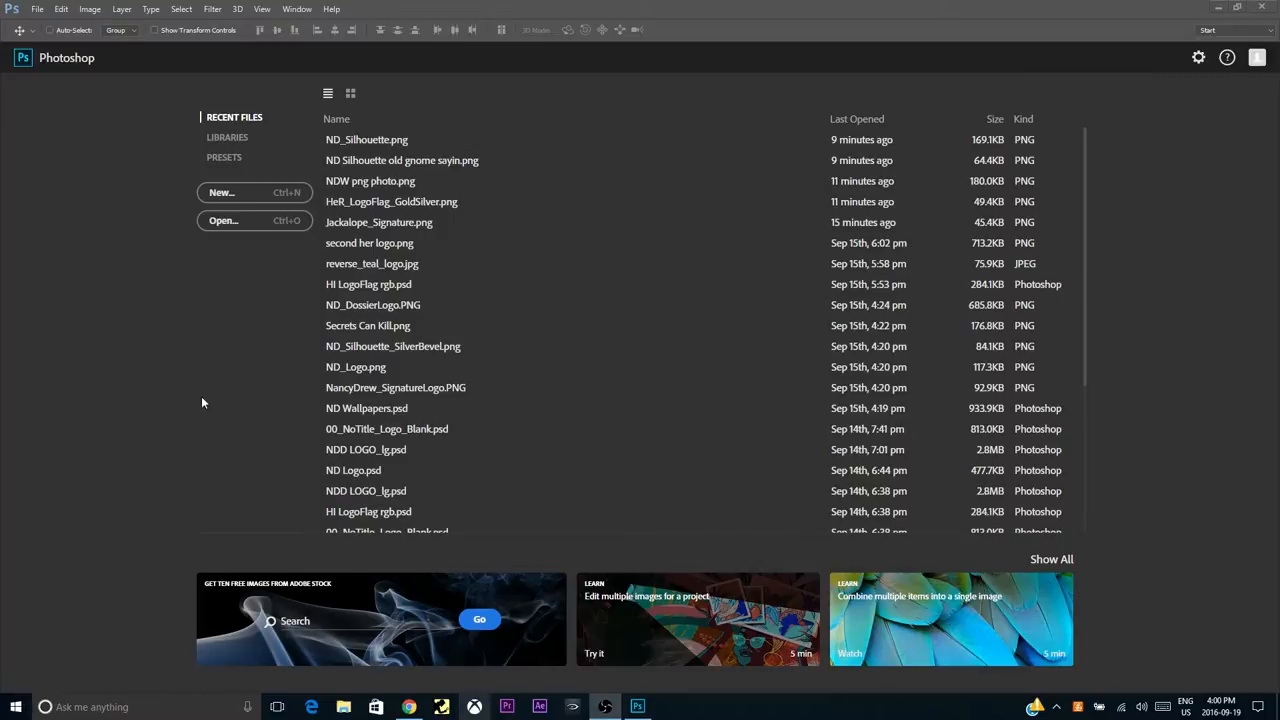
mouse_move(156, 202)
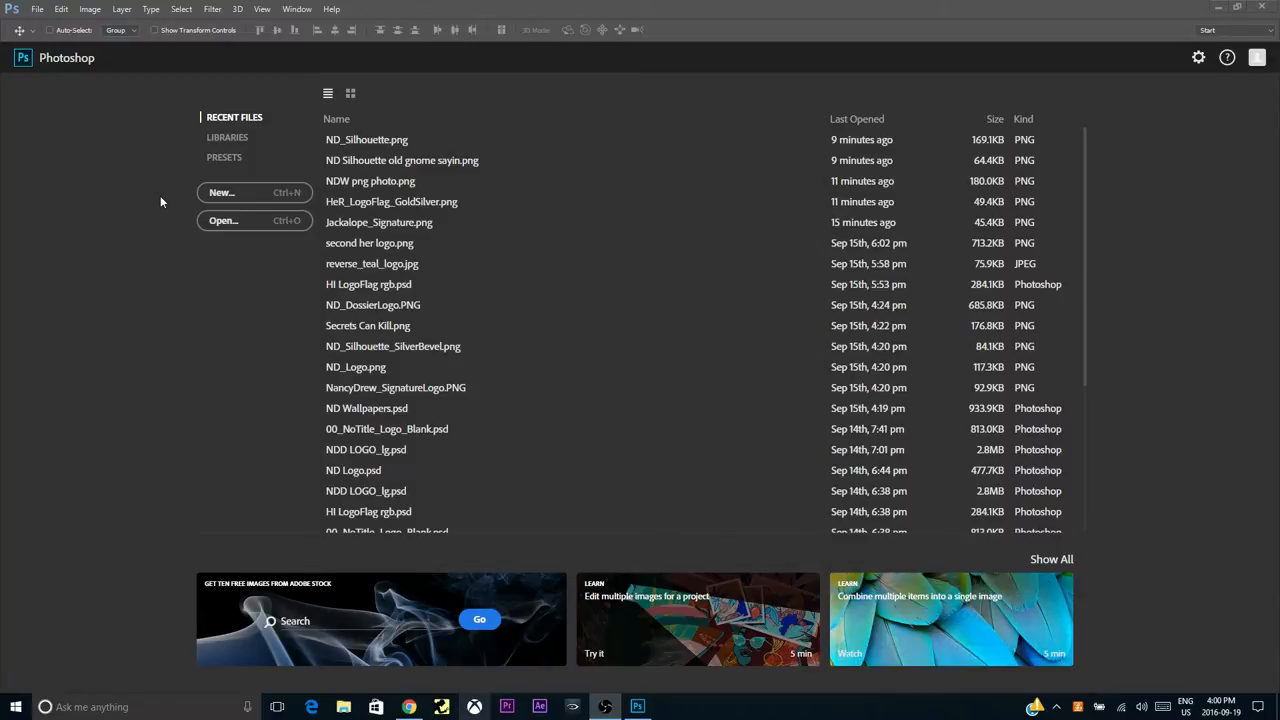
mouse_move(150, 204)
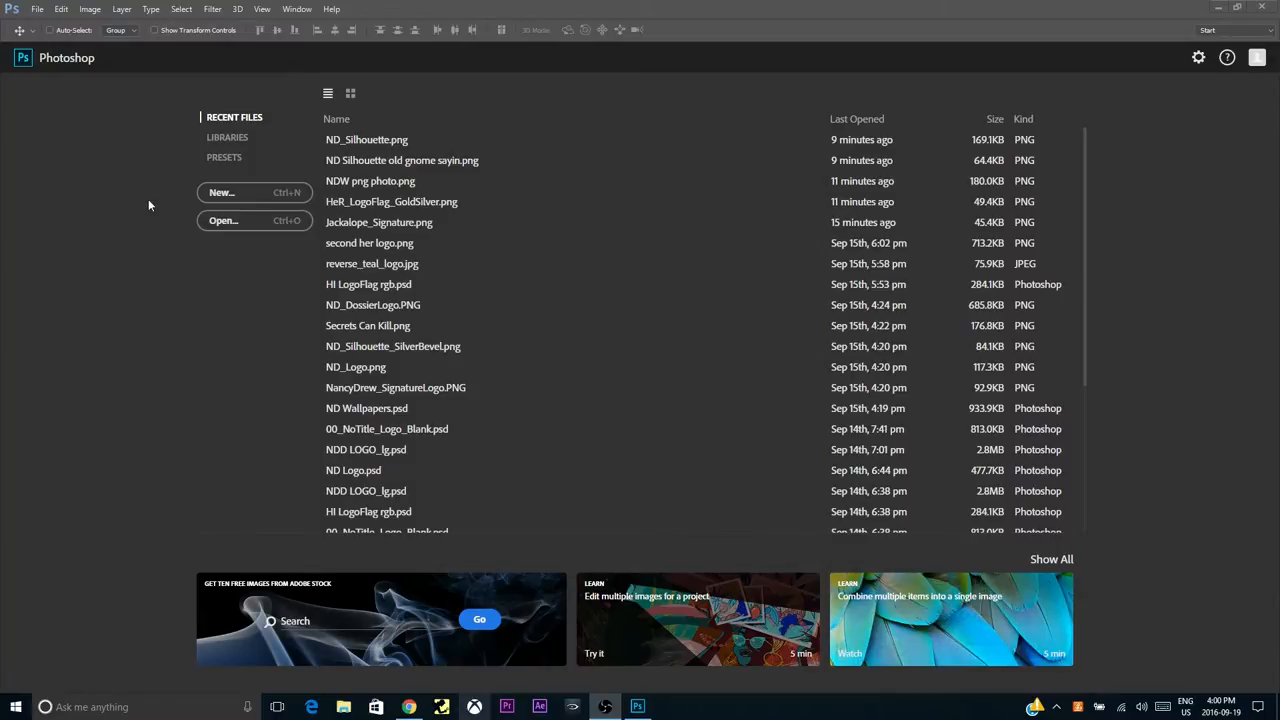
mouse_move(256, 192)
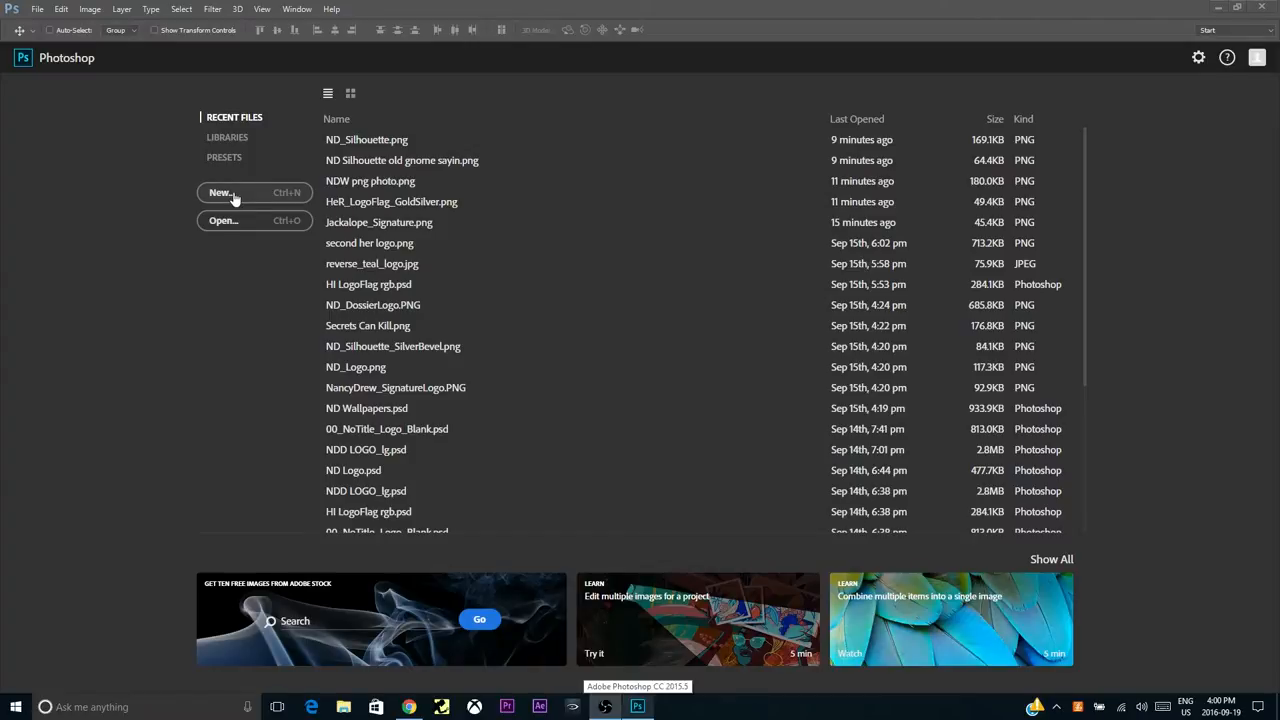
Step: Create a new document 'tasserae tile' at 1000 × 1000 pixels and confirm it
left_click(220, 192)
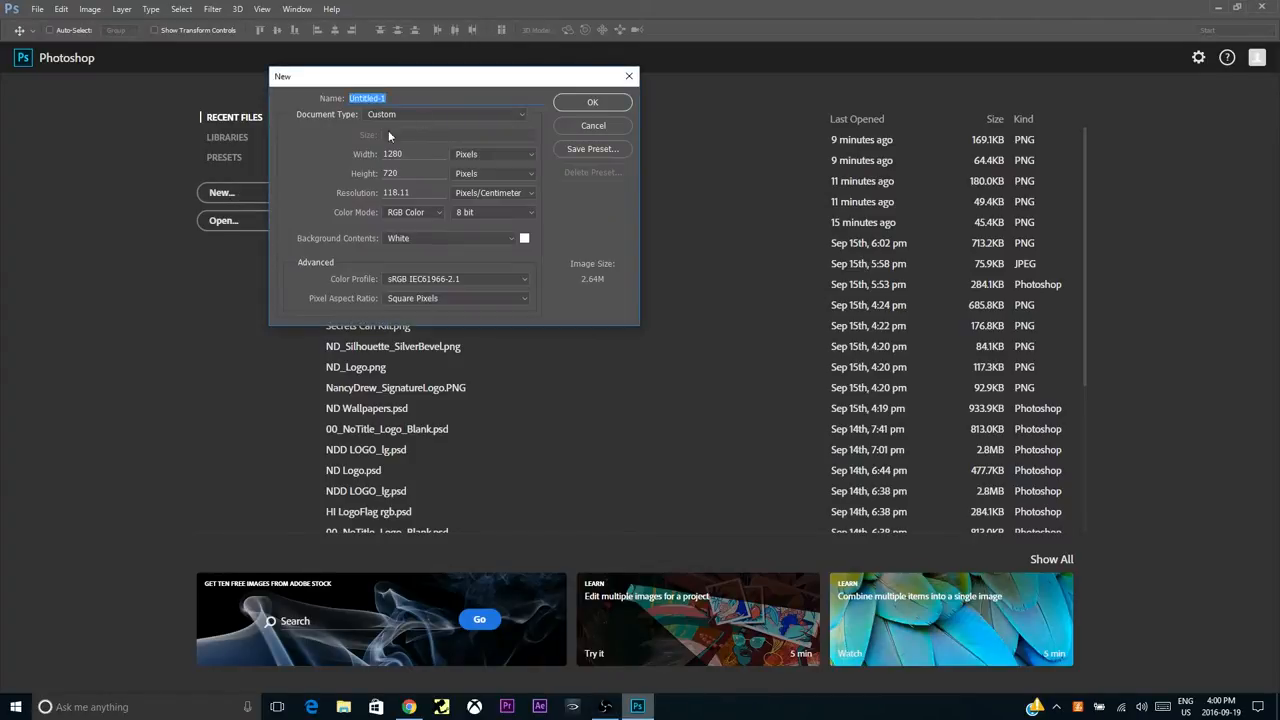
type("tas")
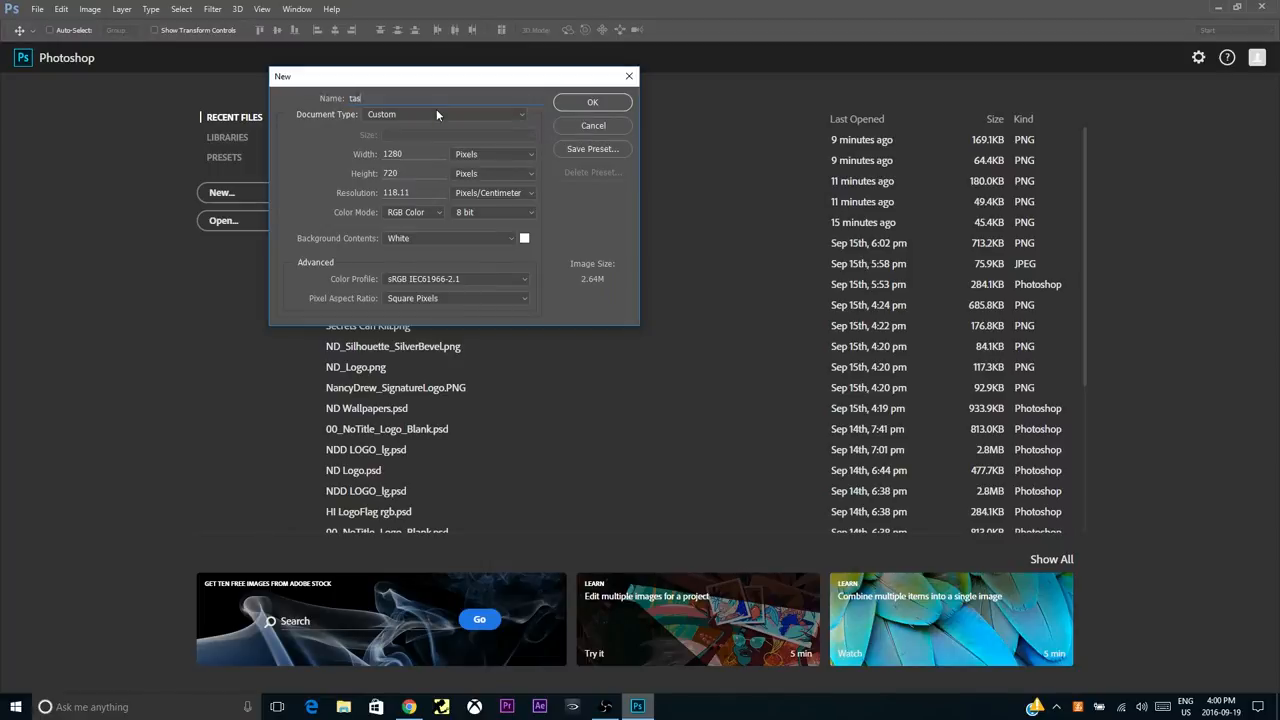
type("ssel")
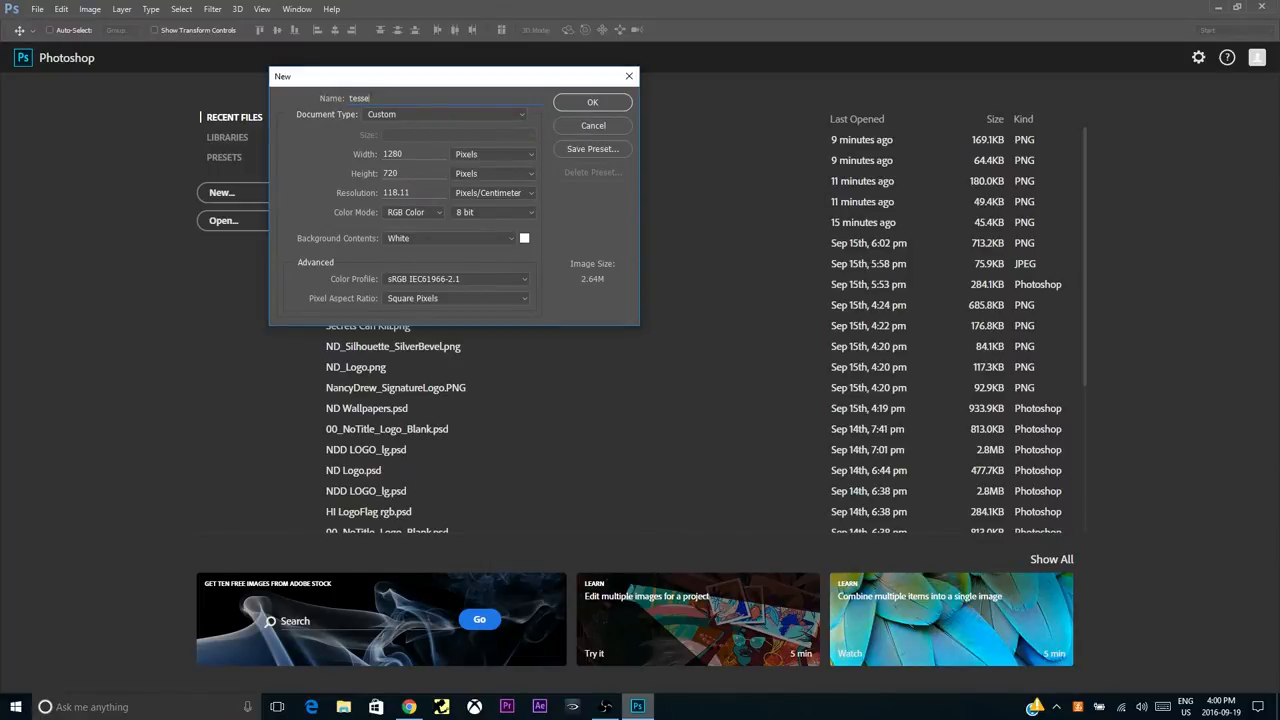
type("erae")
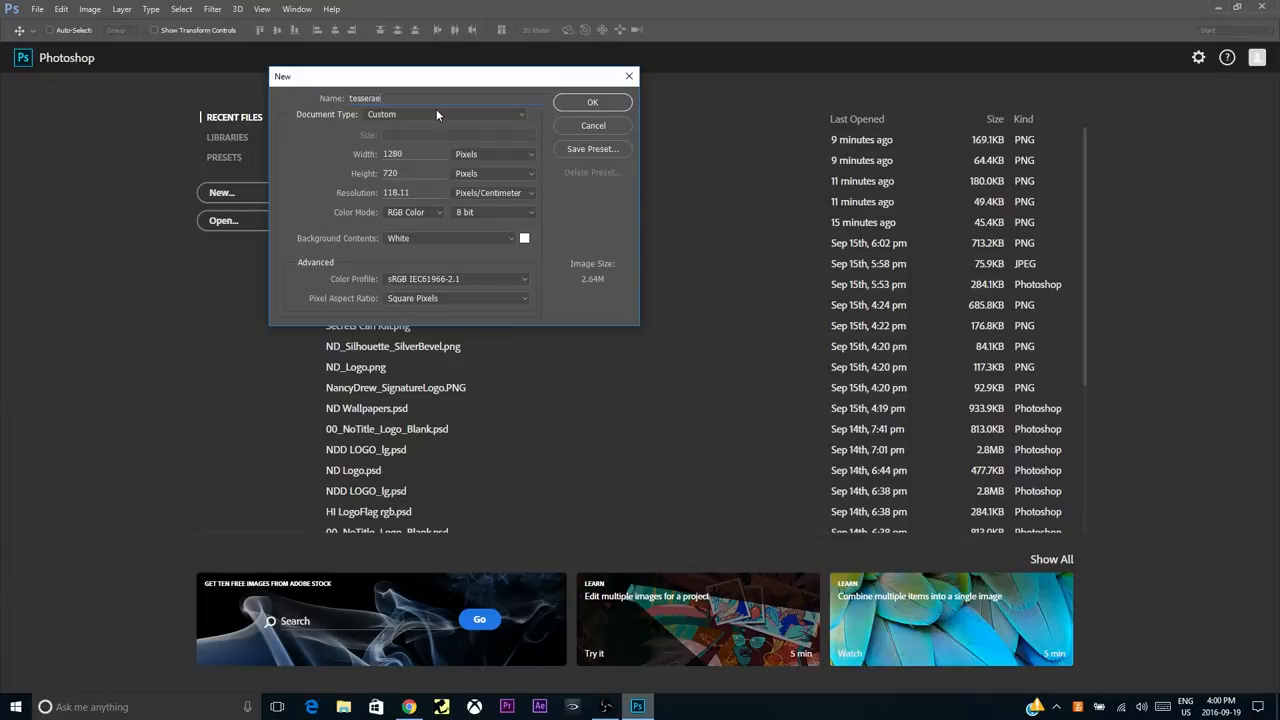
type("tile")
left_click(414, 154)
type("1000")
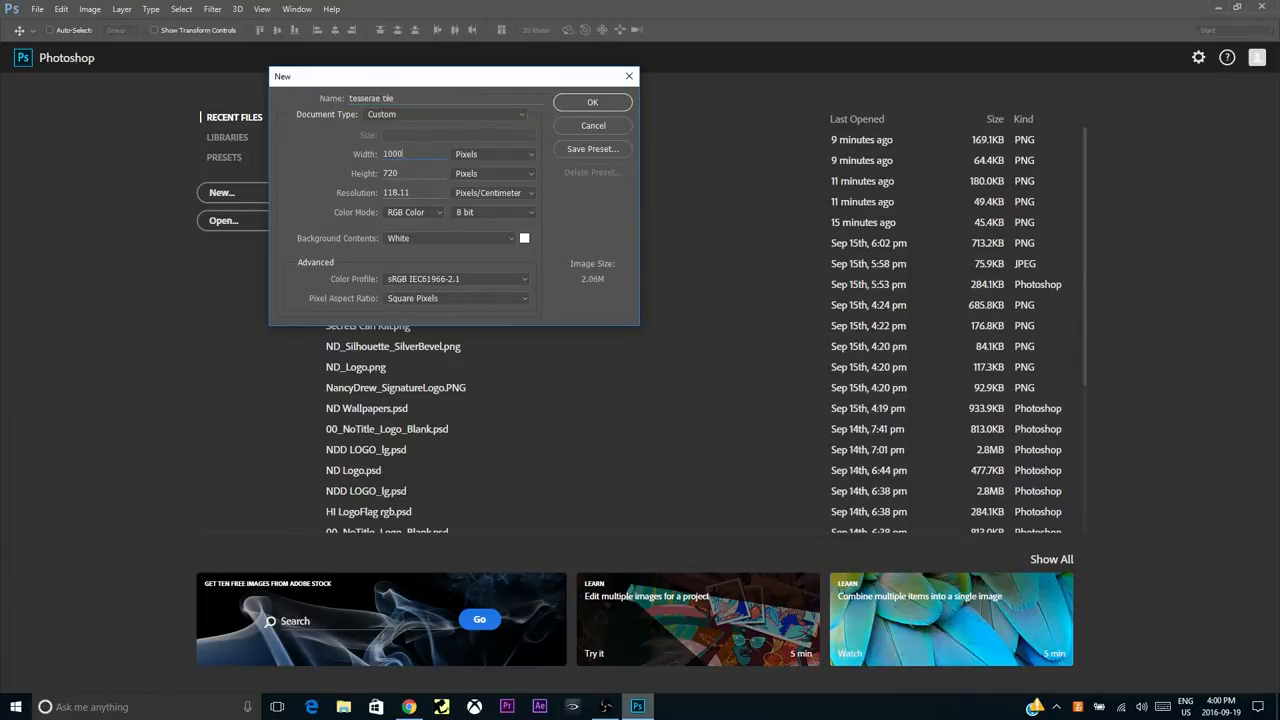
triple_click(410, 172)
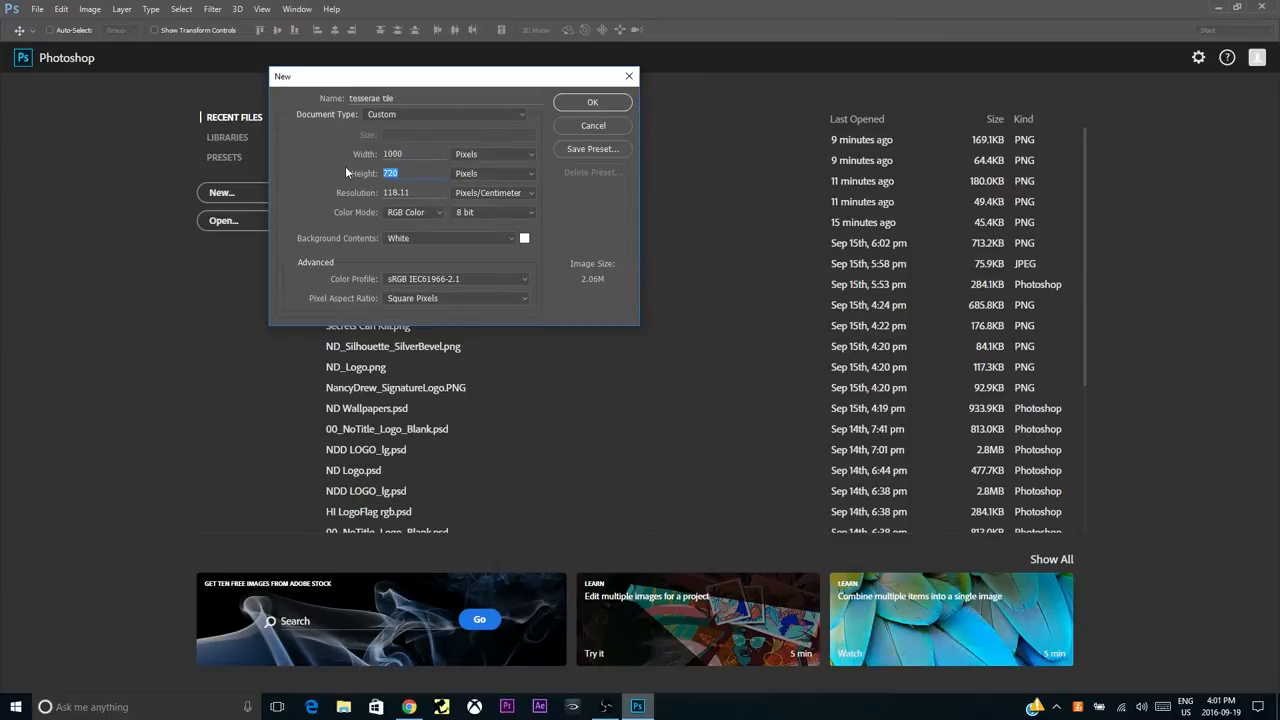
type("1000")
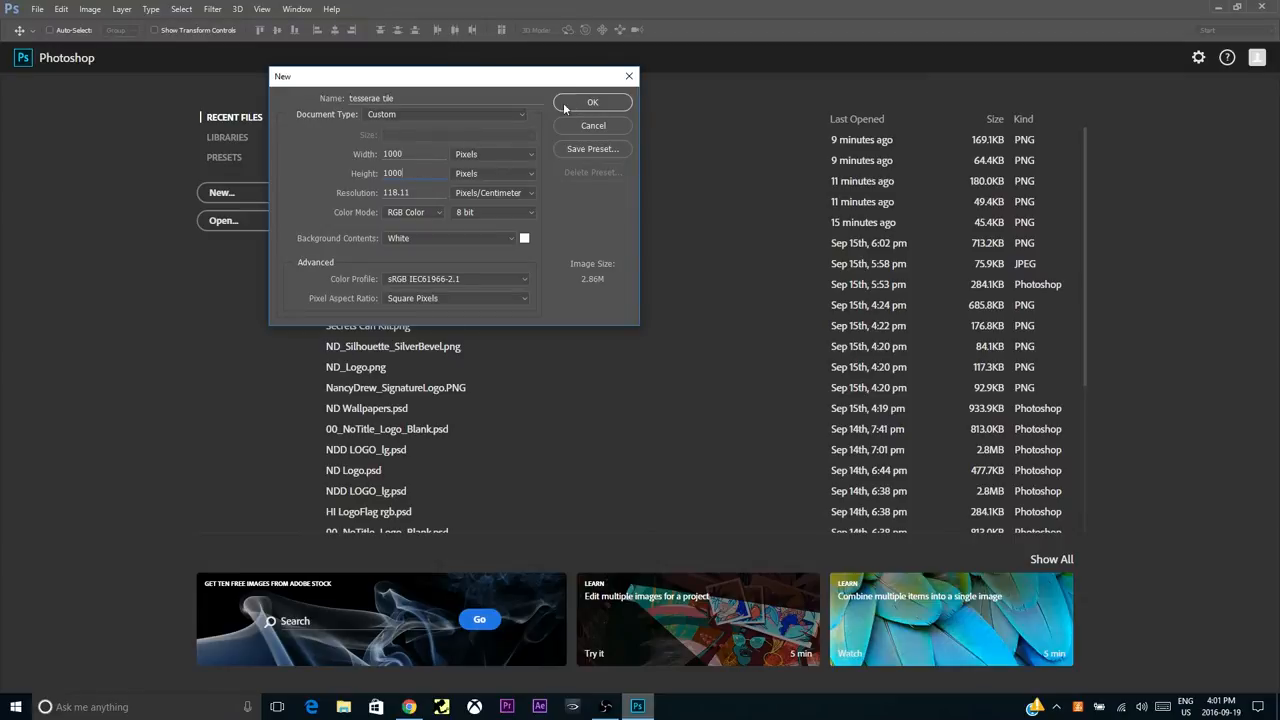
left_click(592, 102)
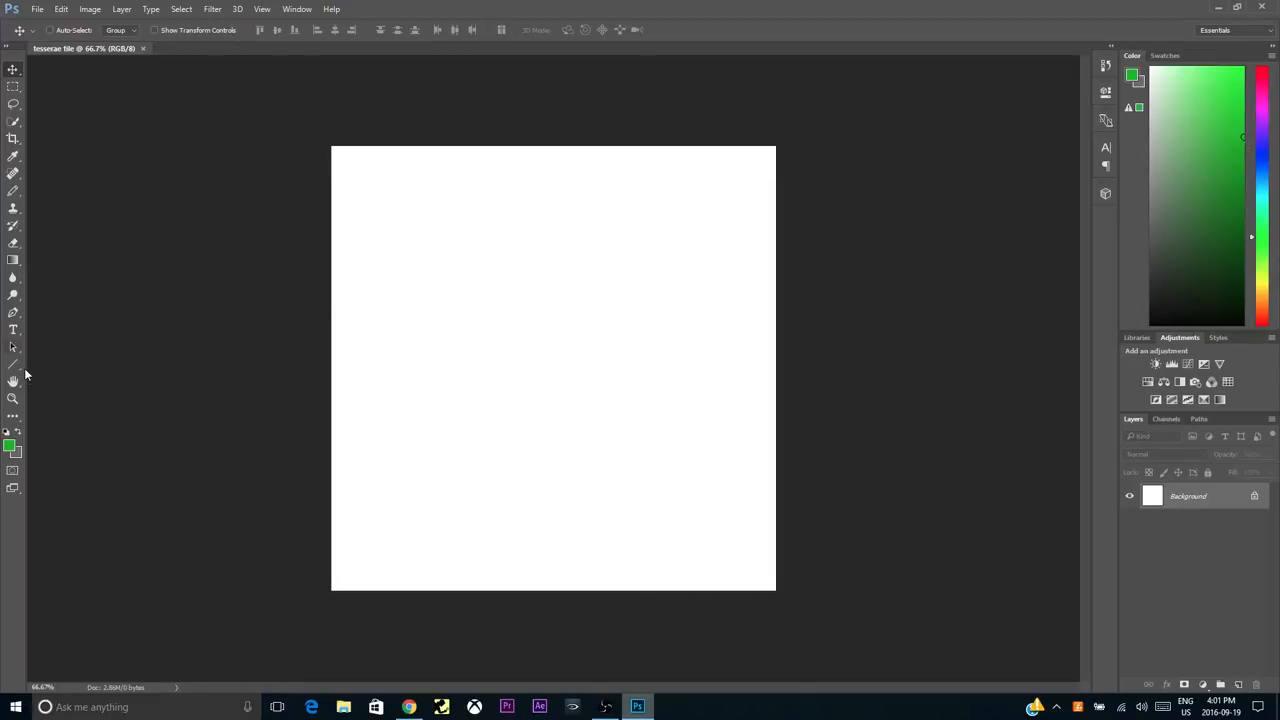
mouse_move(16, 264)
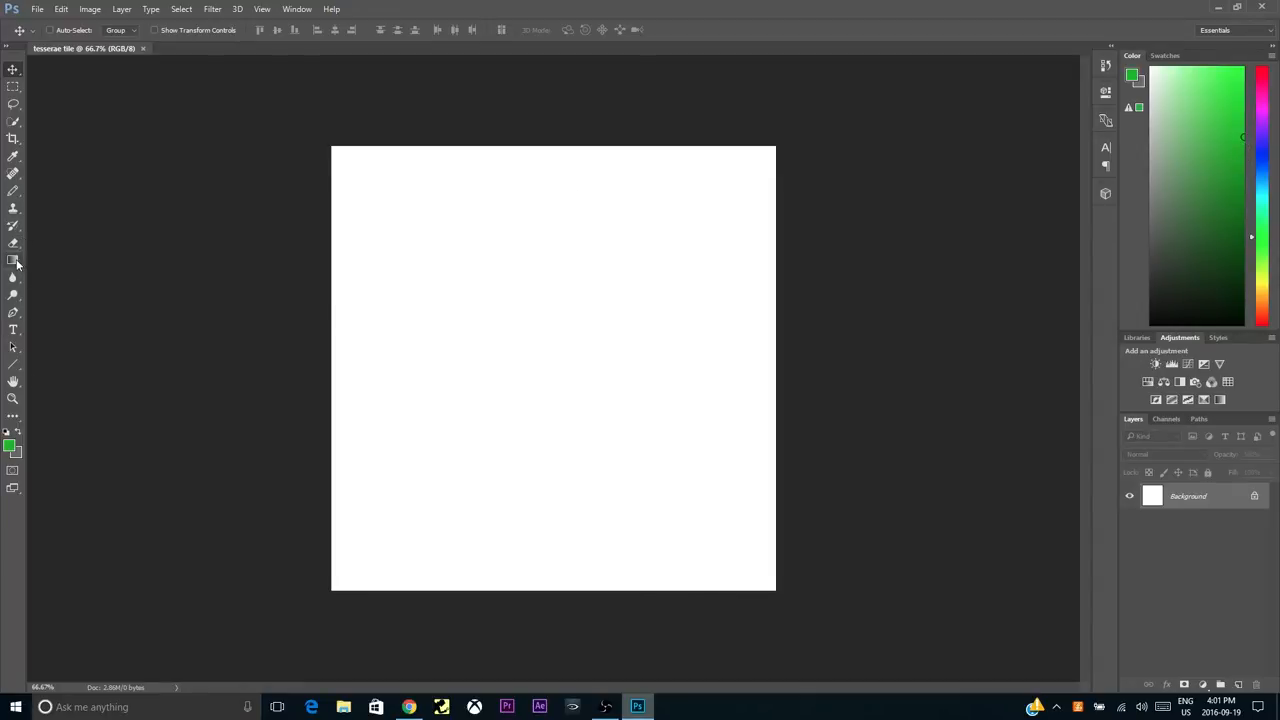
mouse_move(14, 260)
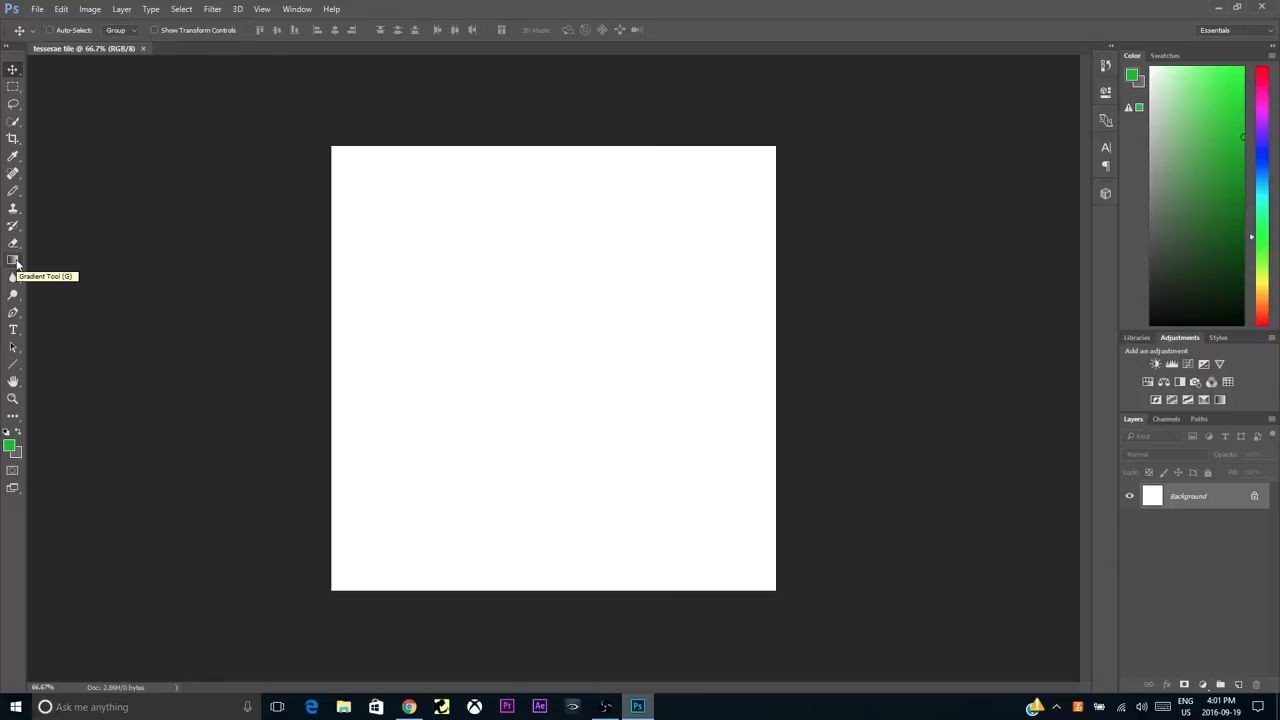
Step: Fill the square canvas solid green with the Paint Bucket tool
right_click(14, 260)
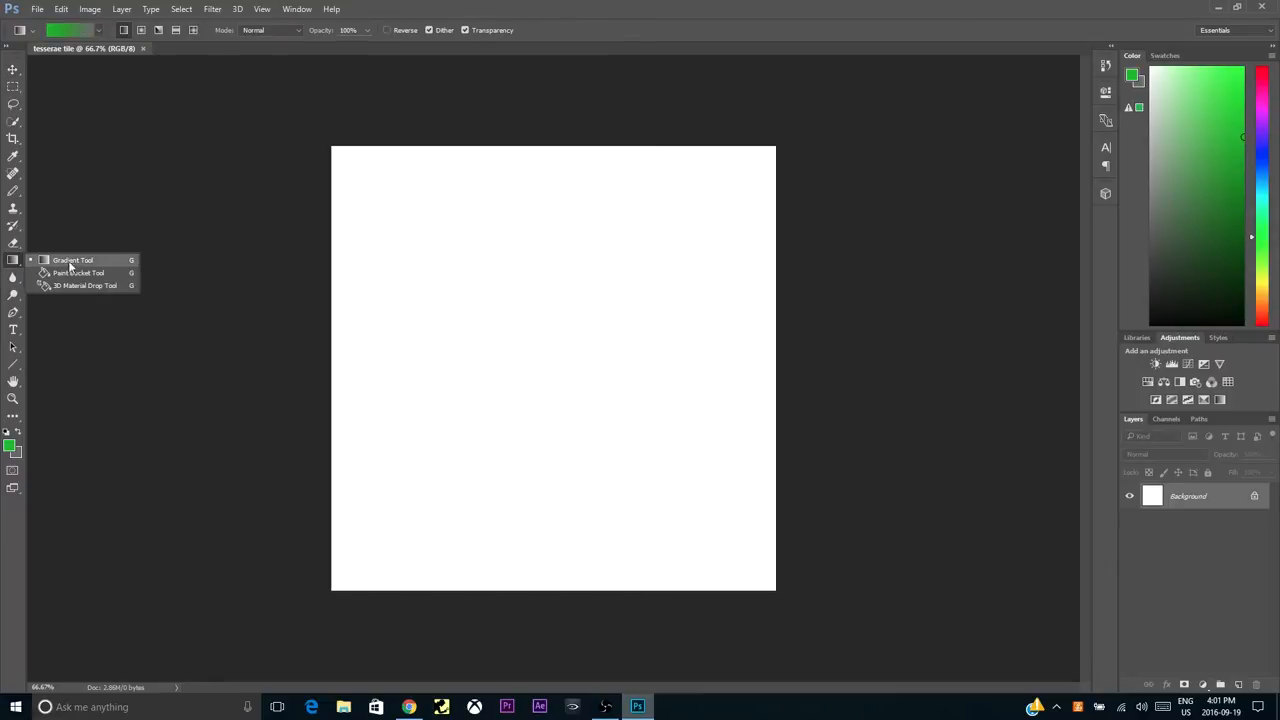
left_click(80, 272)
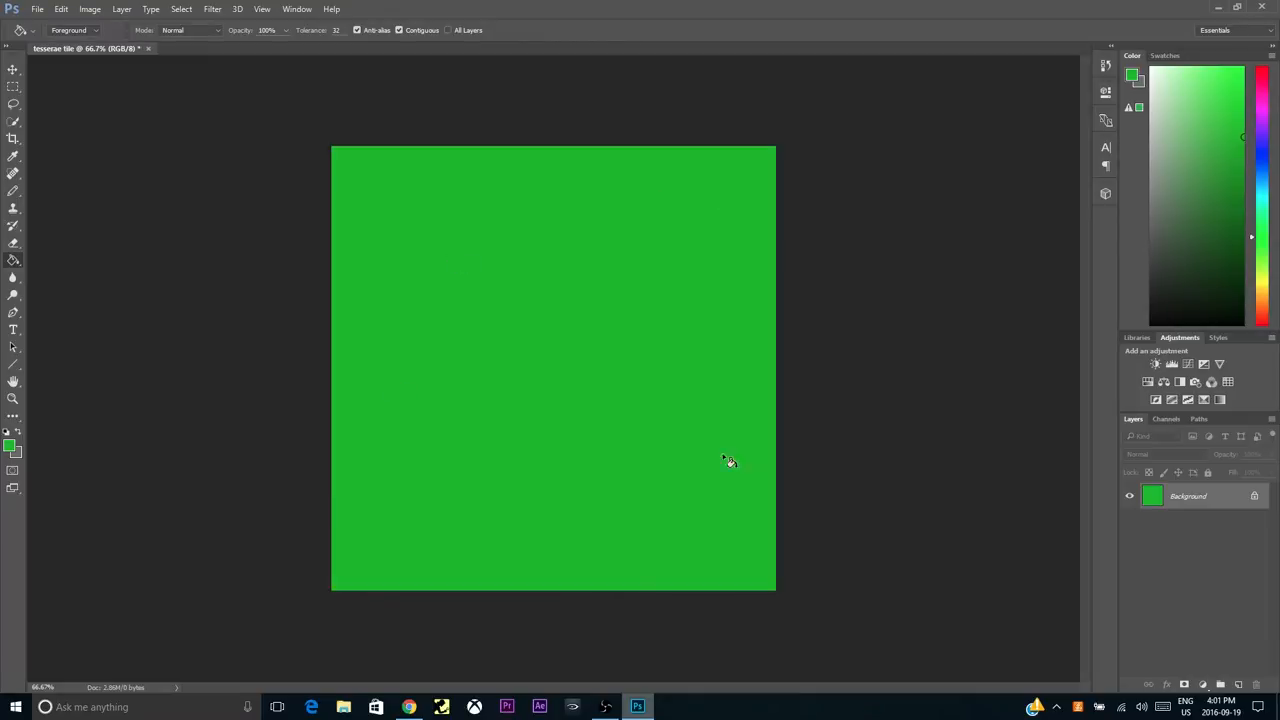
left_click(12, 68)
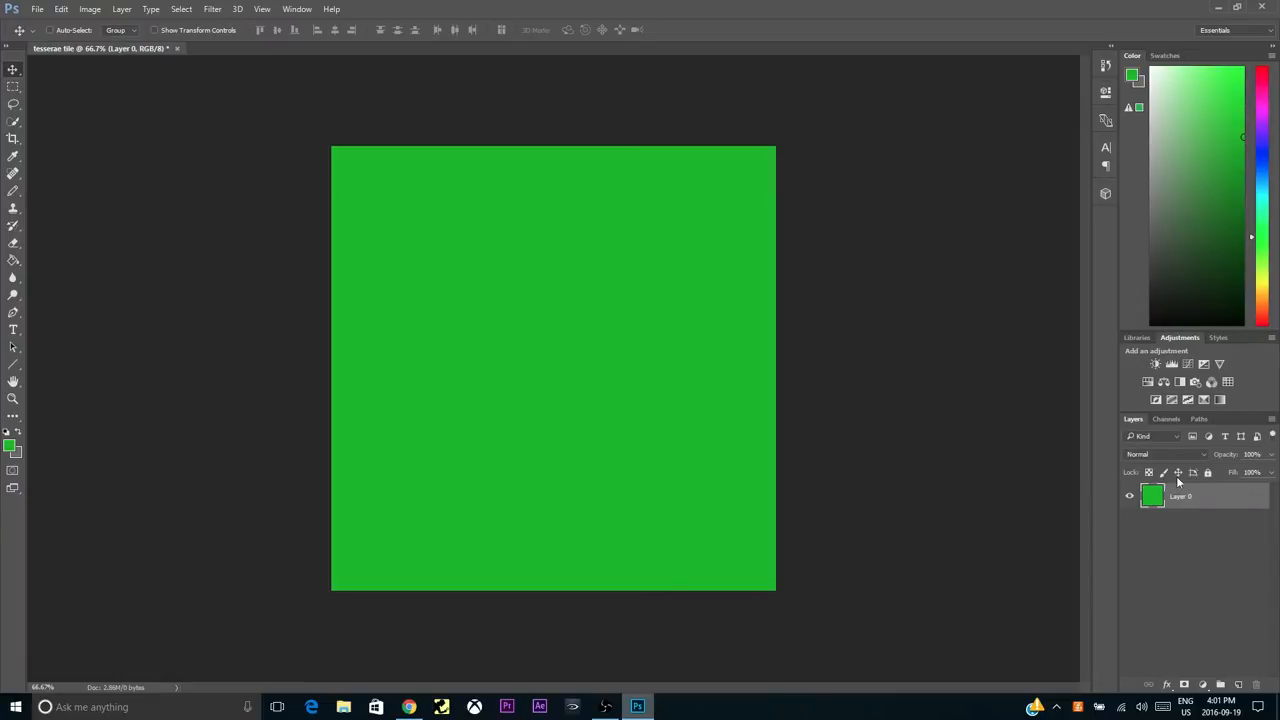
mouse_move(760, 452)
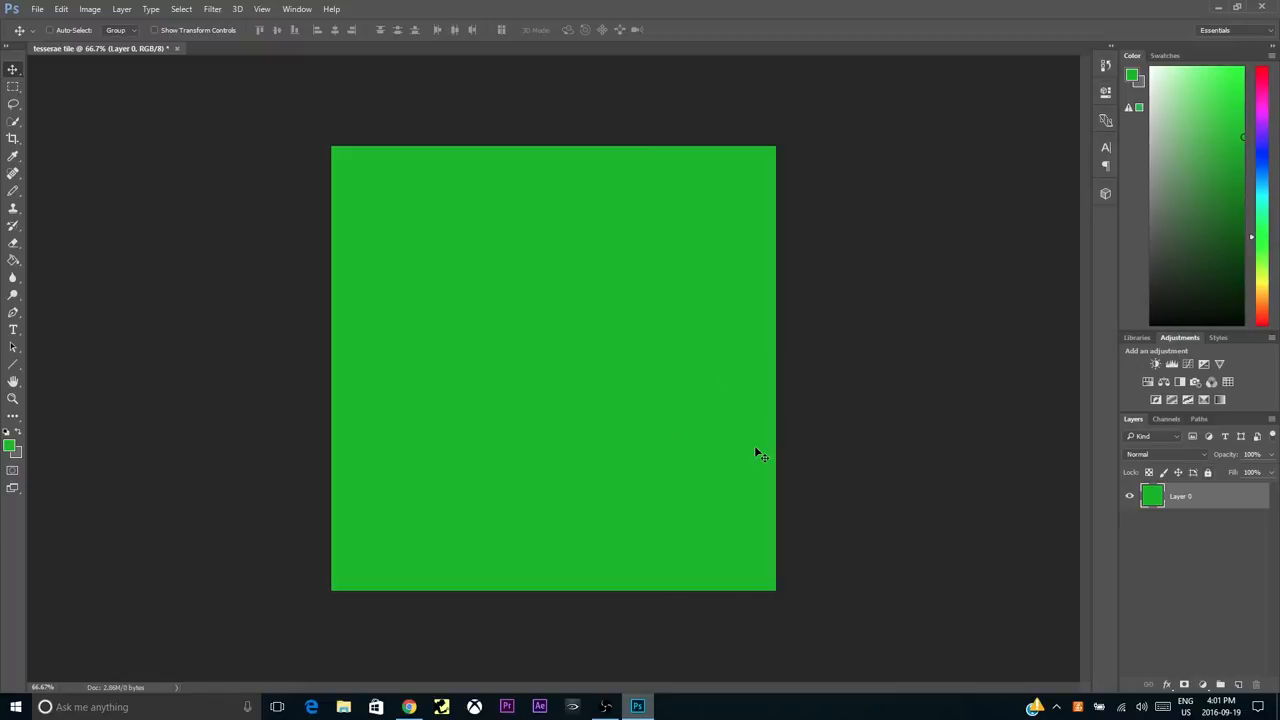
mouse_move(448, 370)
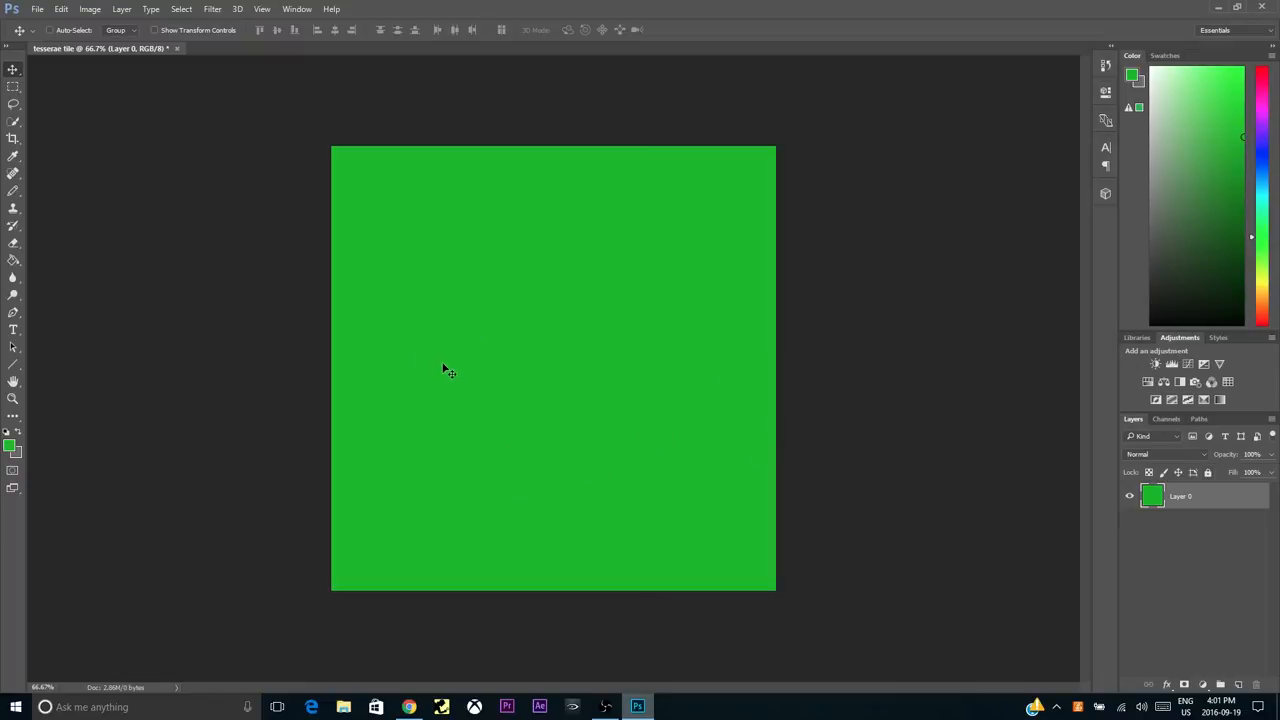
mouse_move(512, 364)
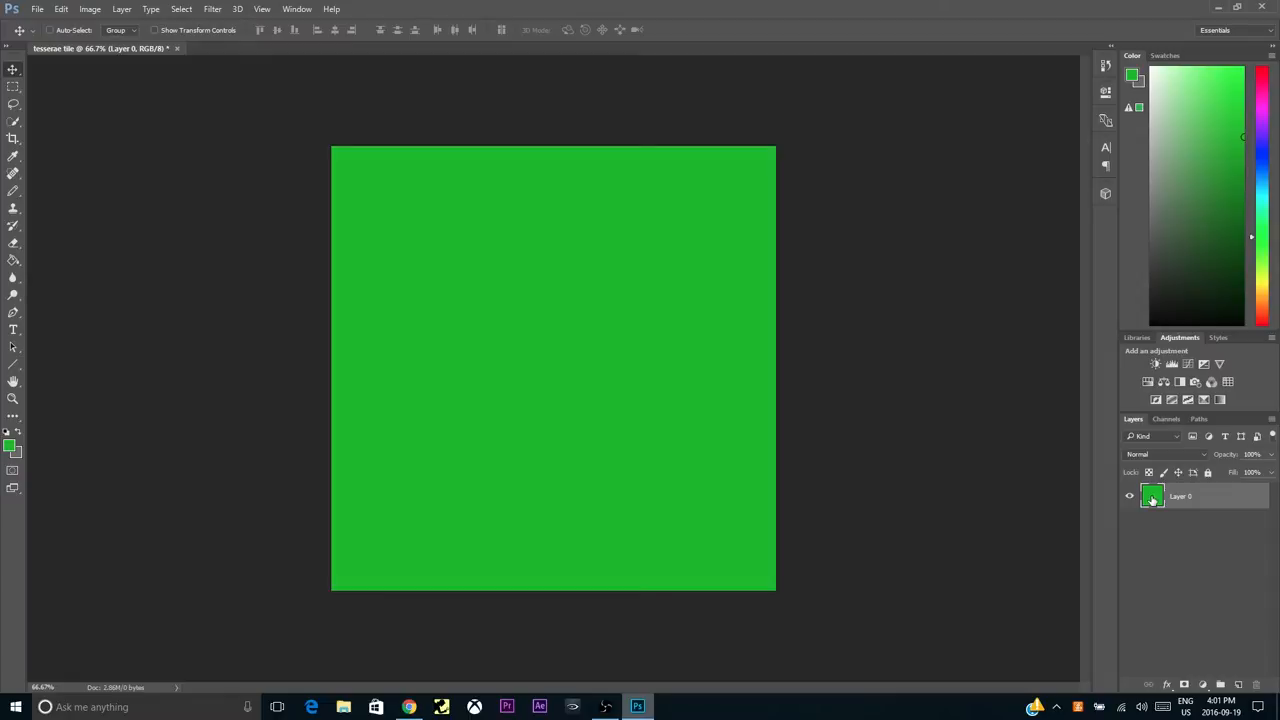
Step: Add a Bevel & Emboss layer style to Layer 0
double_click(1152, 496)
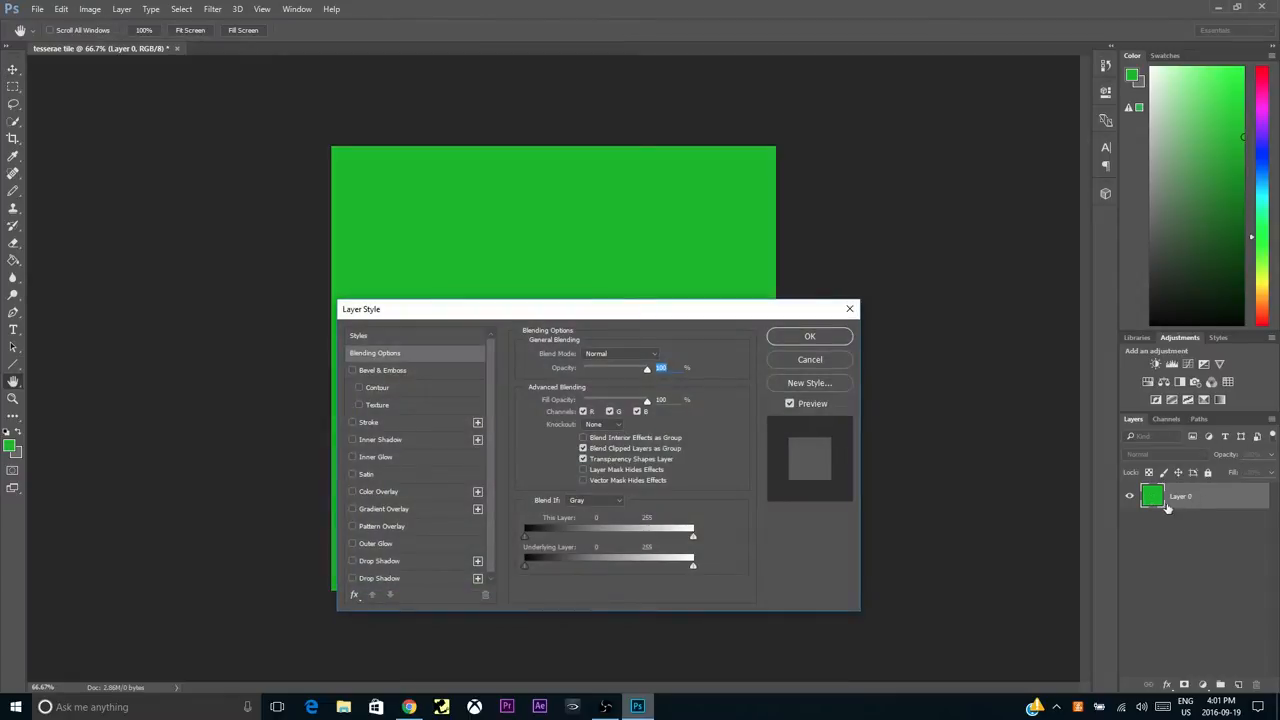
mouse_move(788, 328)
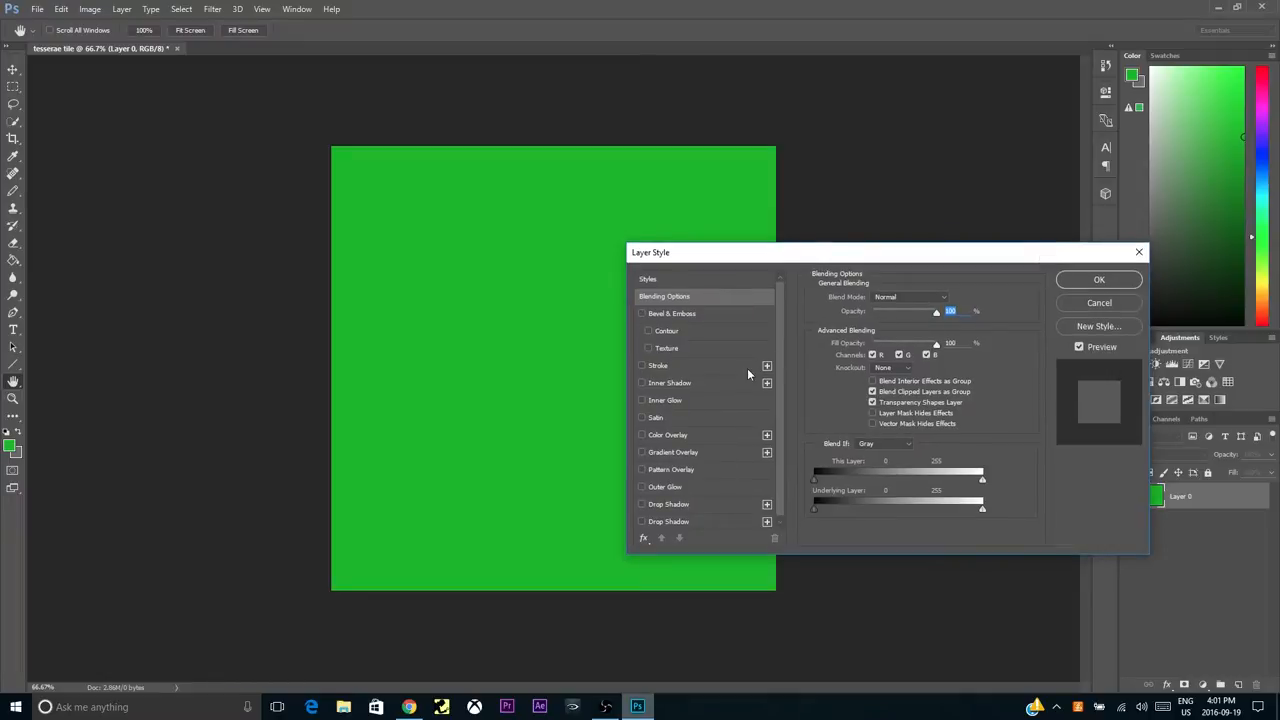
mouse_move(708, 364)
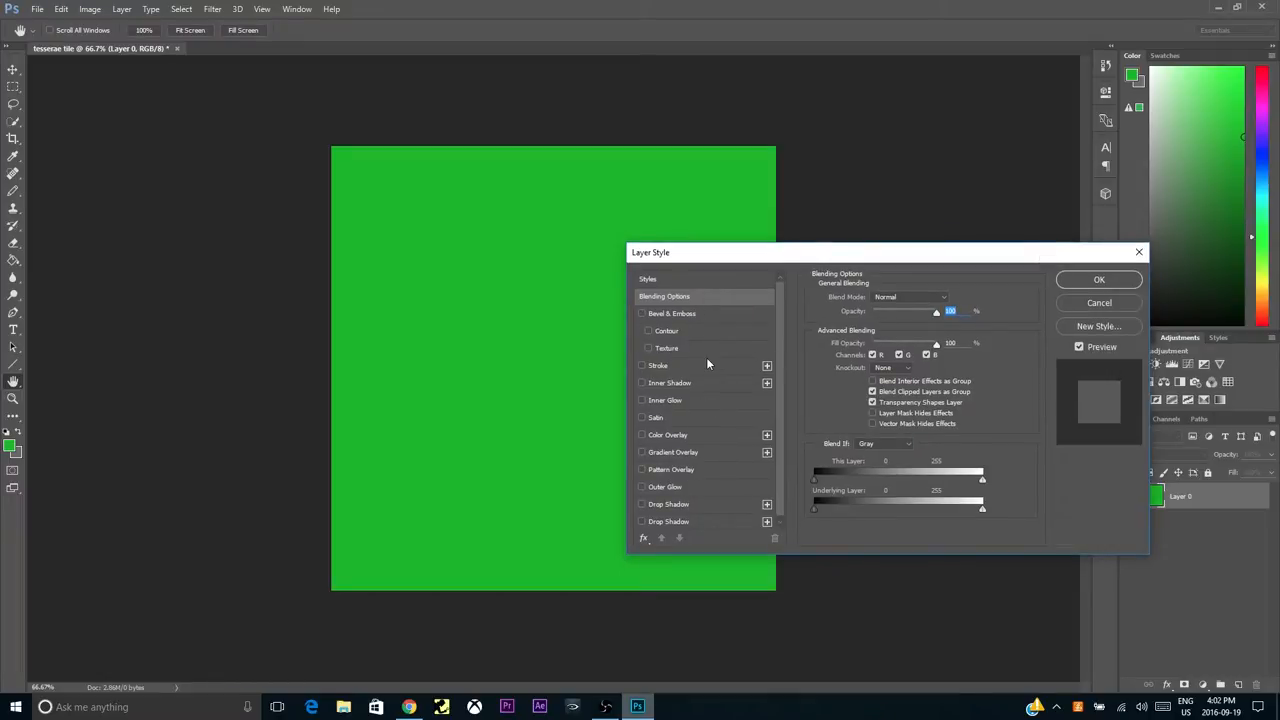
mouse_move(662, 328)
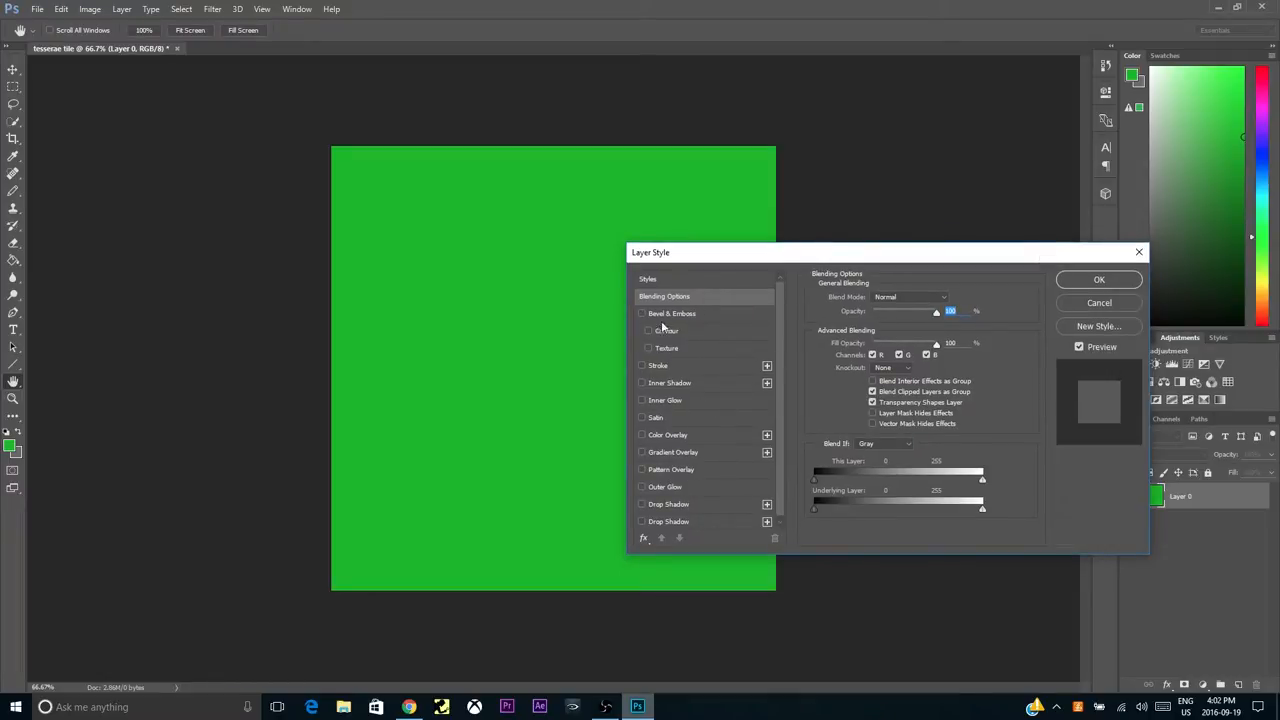
left_click(642, 312)
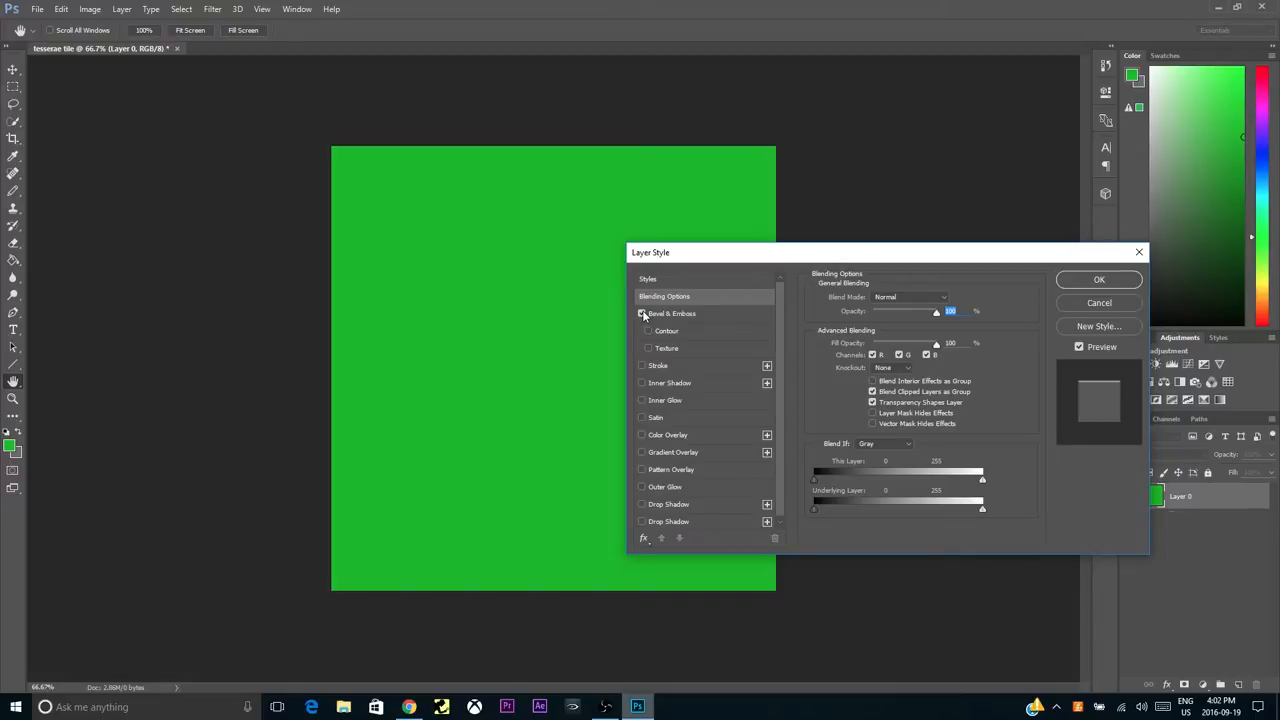
left_click(642, 312)
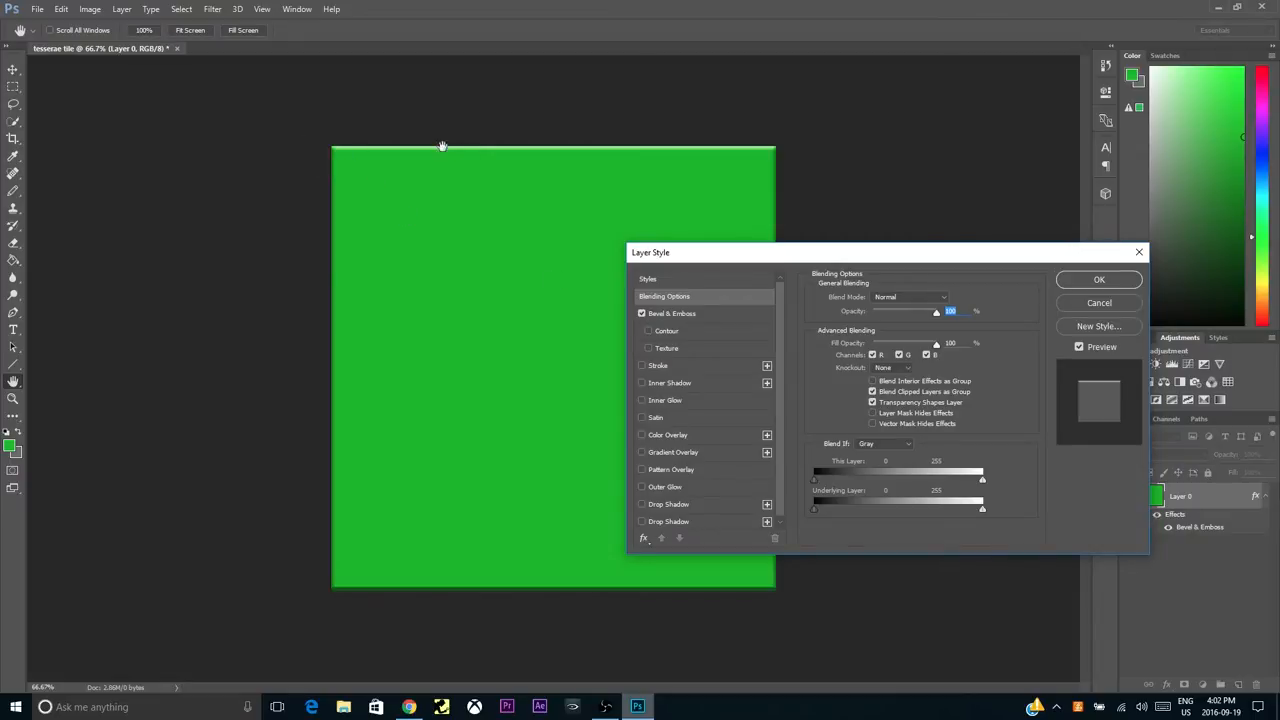
mouse_move(392, 532)
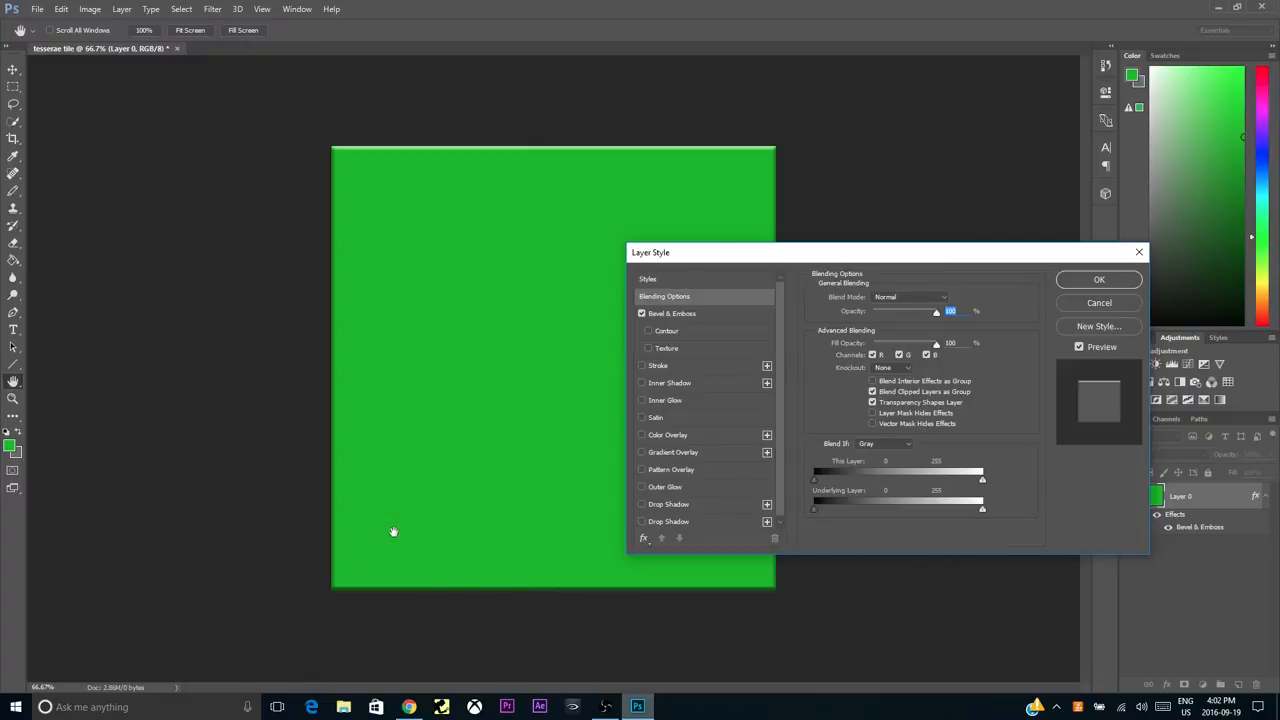
mouse_move(724, 316)
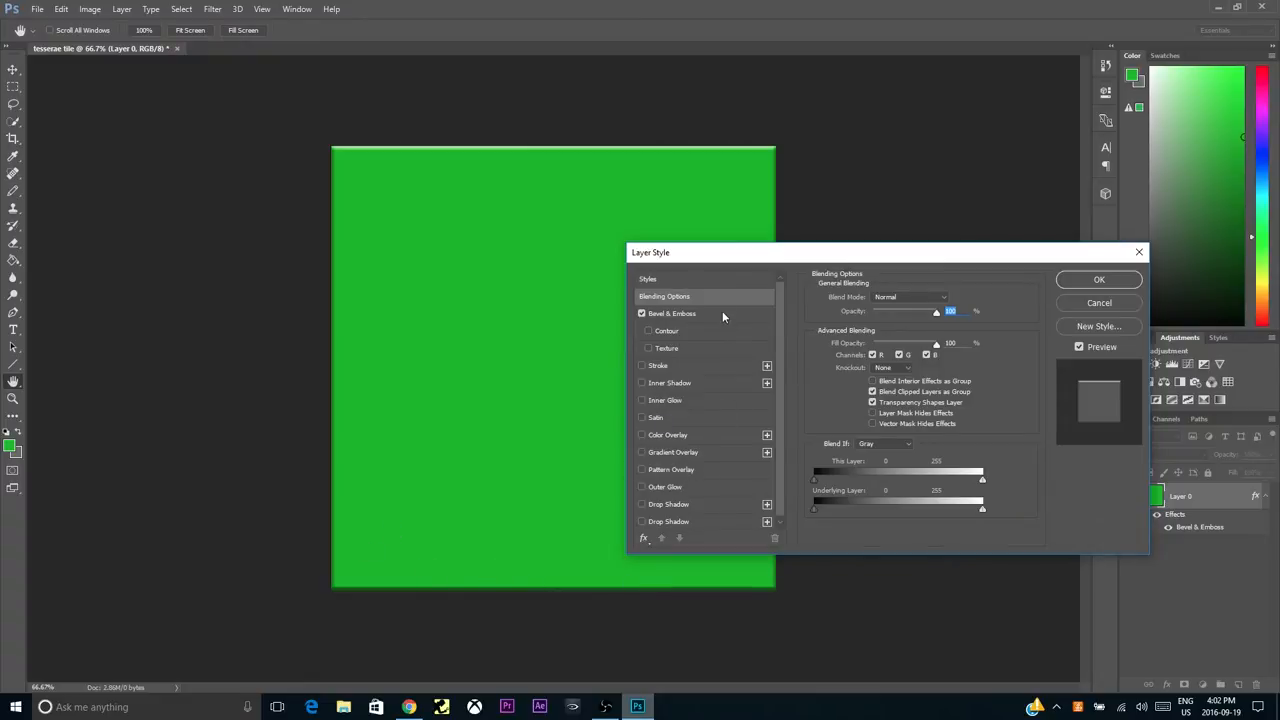
Step: Raise the bevel's Depth and widen its Size for a stronger raised edge
left_click(672, 312)
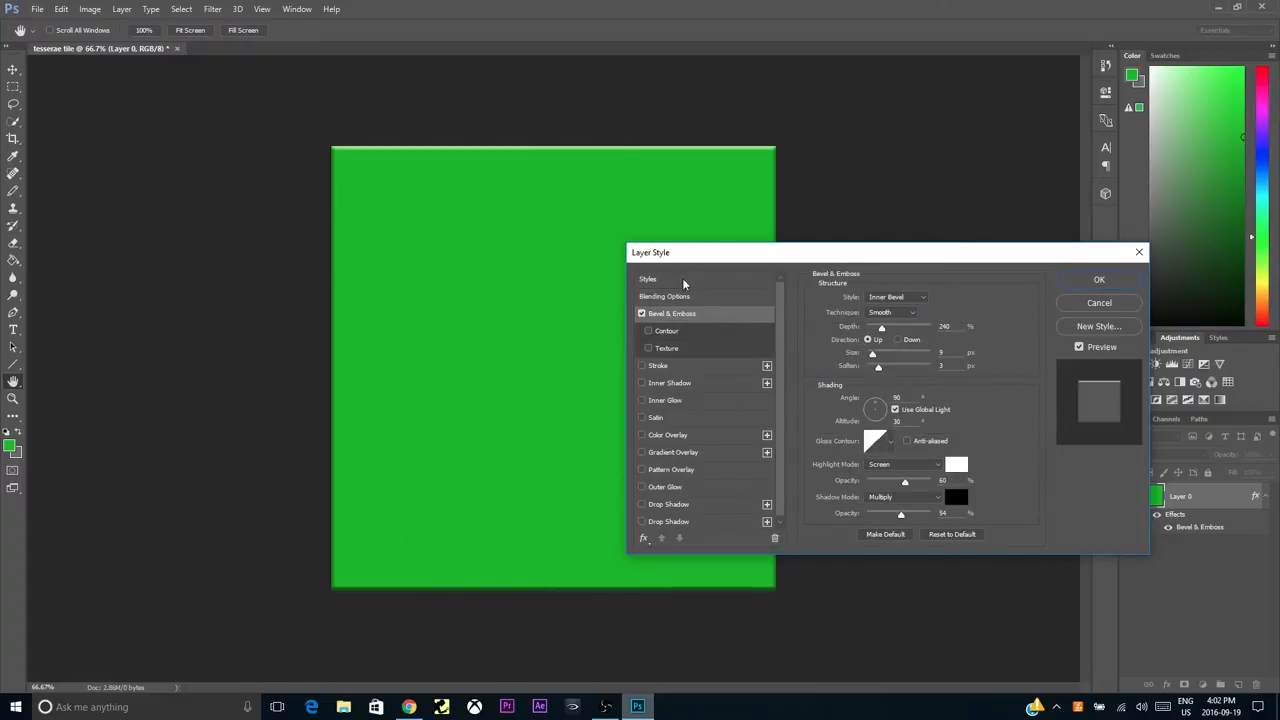
triple_click(944, 326)
type("1000")
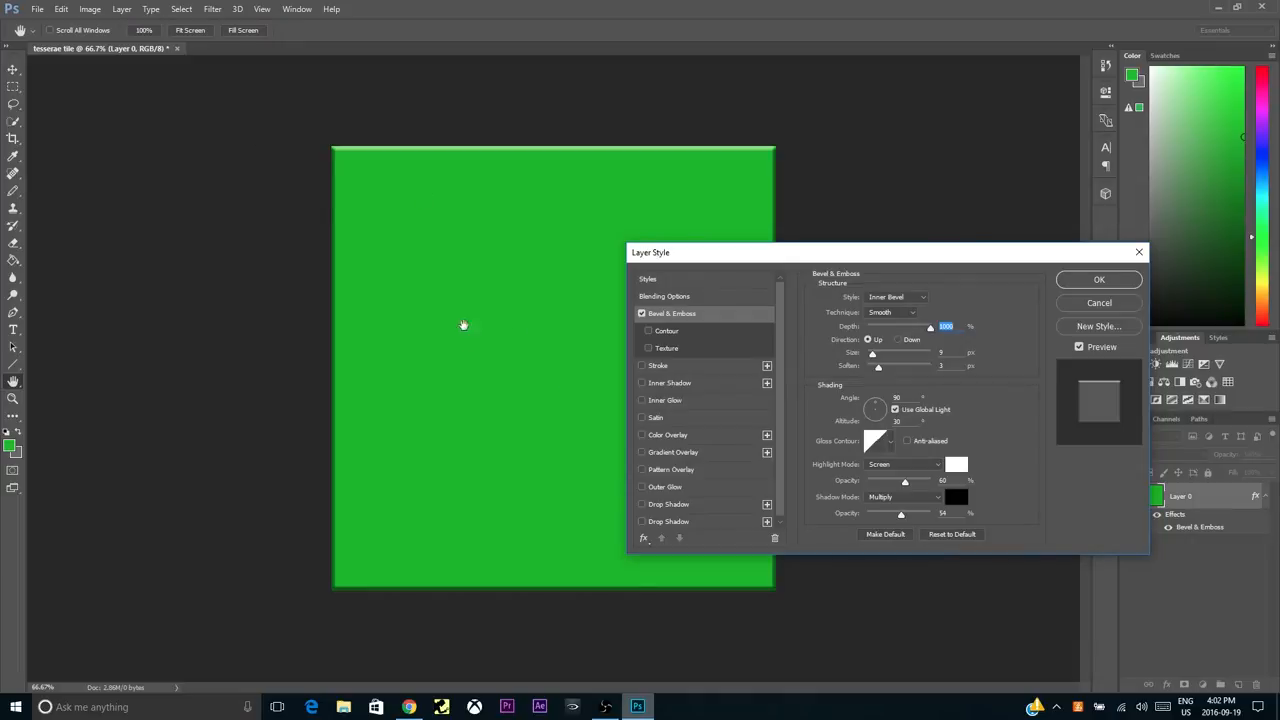
mouse_move(822, 382)
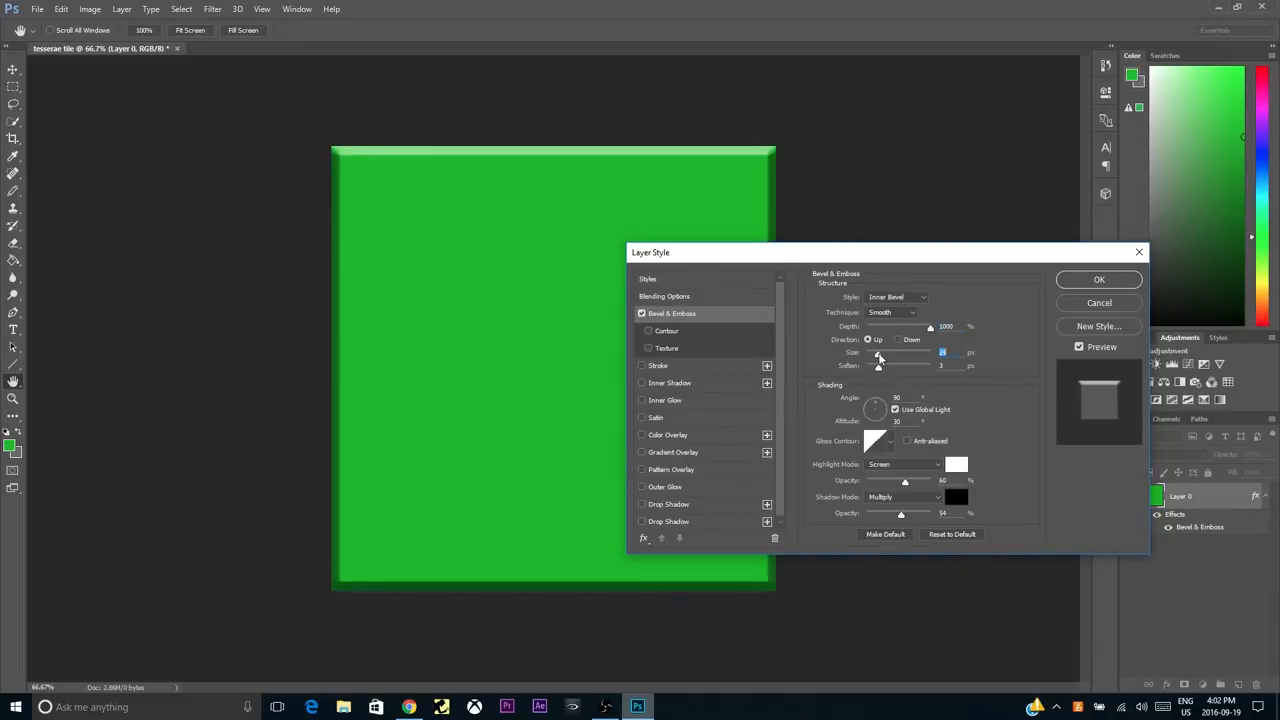
left_click_drag(878, 352, 908, 352)
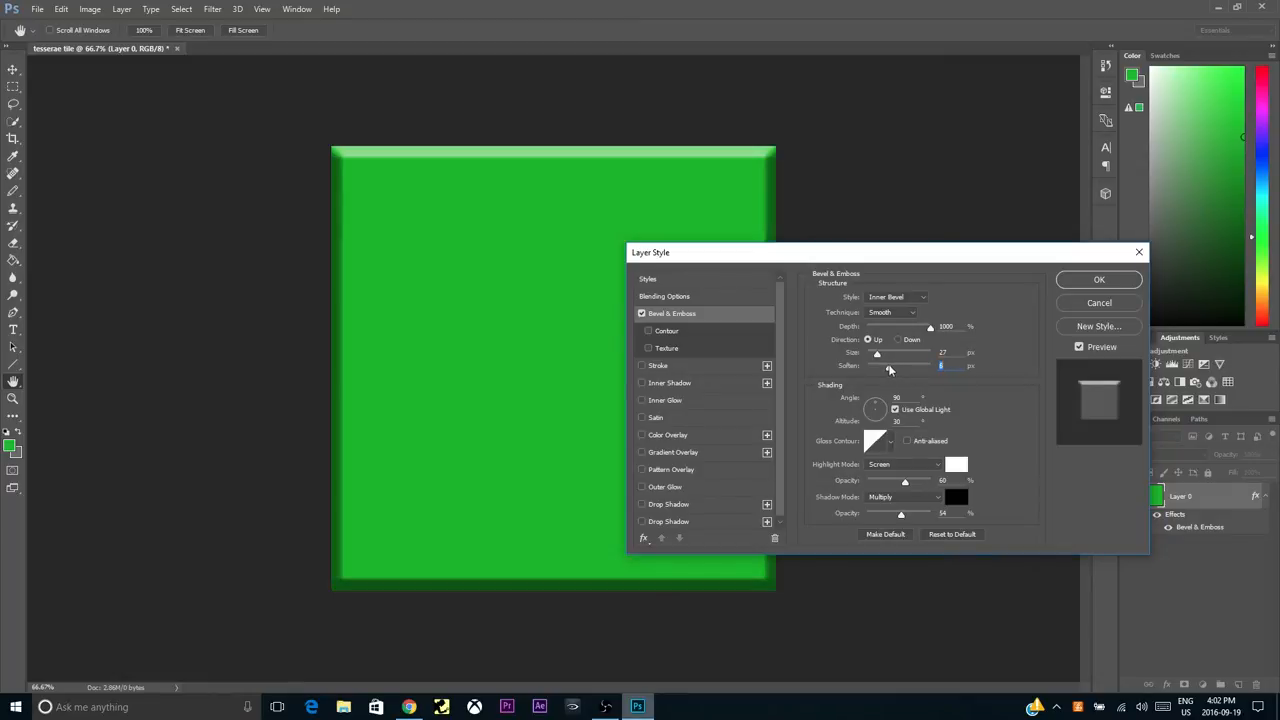
mouse_move(716, 508)
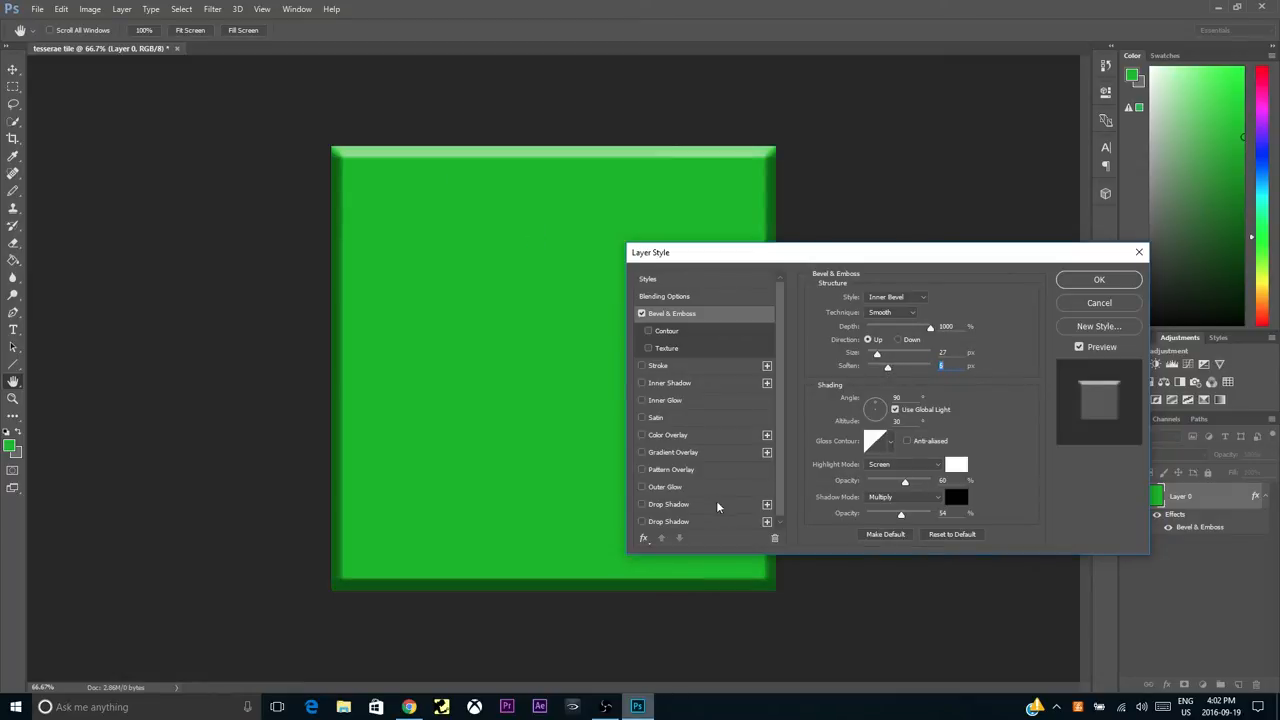
left_click(668, 330)
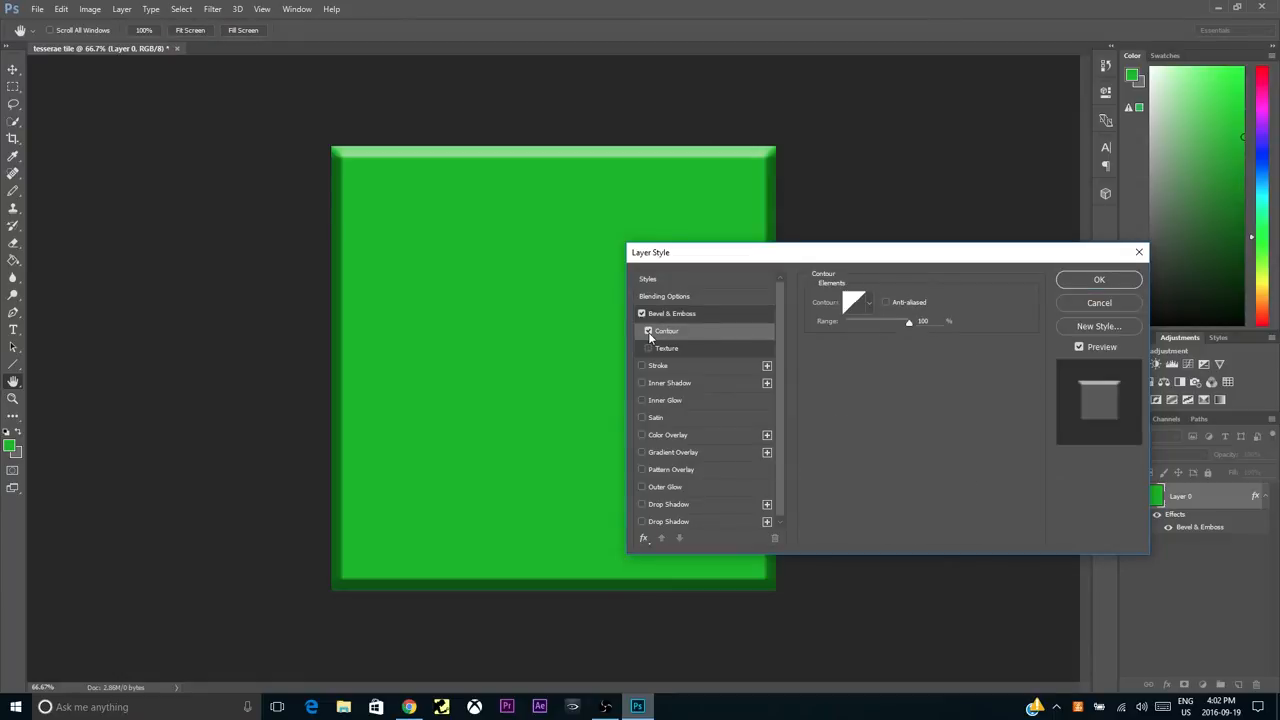
Step: Enable Texture under the bevel and enlarge the rock pattern's scale
left_click(648, 348)
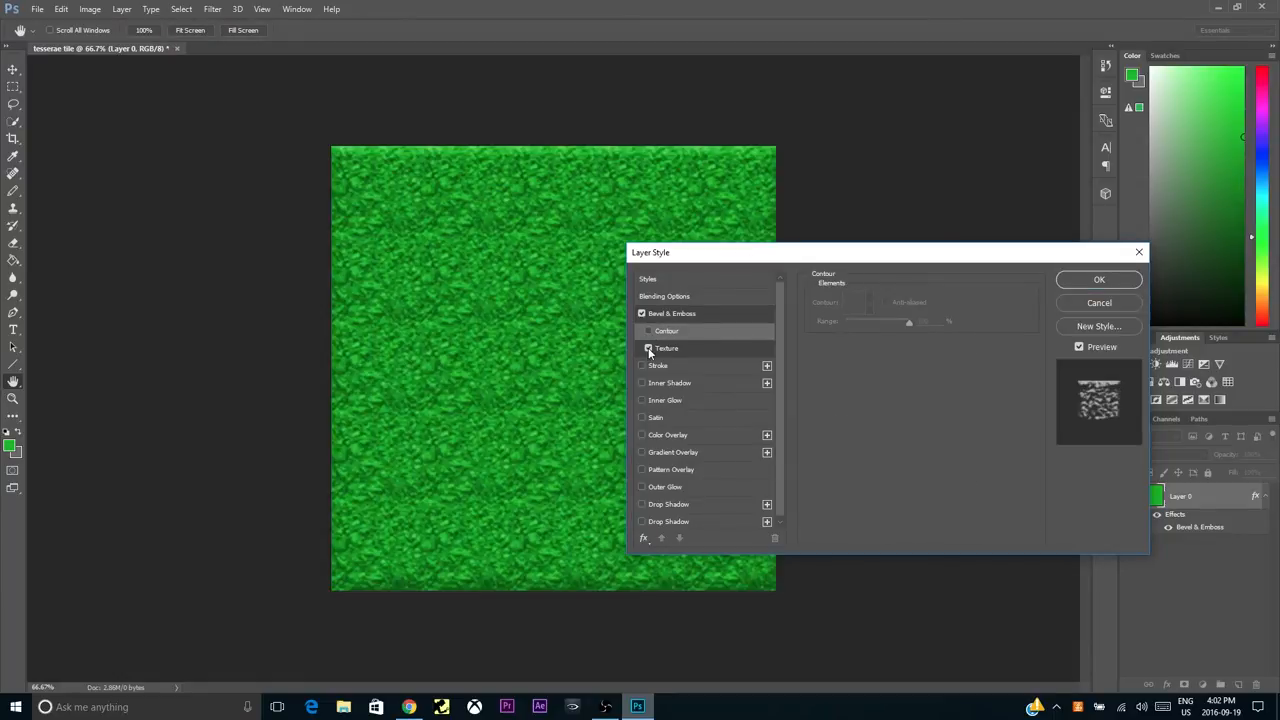
left_click(648, 348)
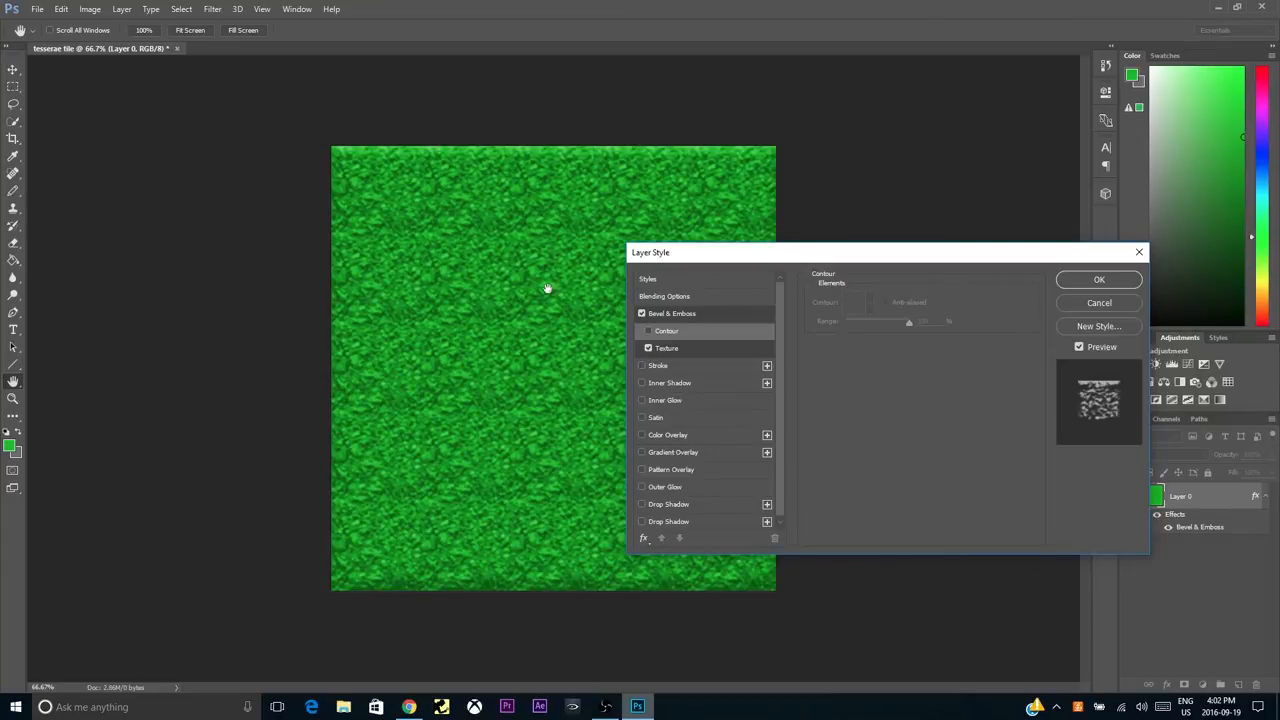
left_click(666, 348)
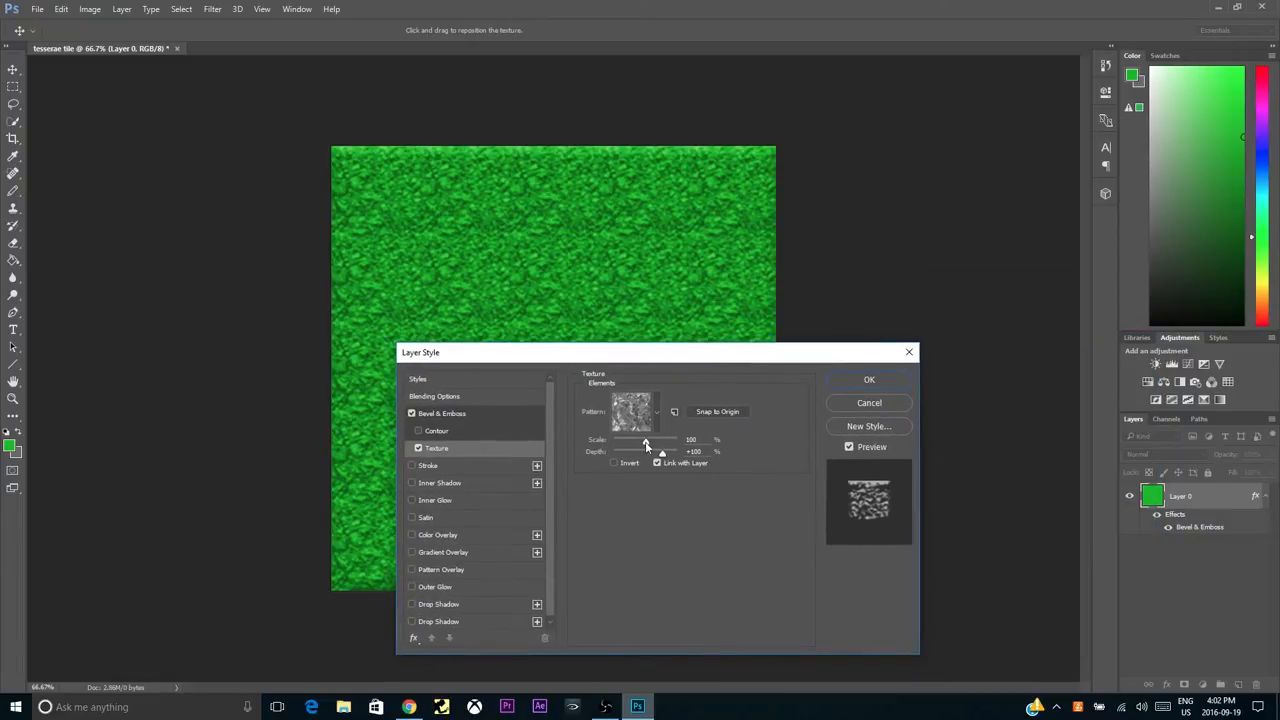
left_click_drag(646, 440, 658, 440)
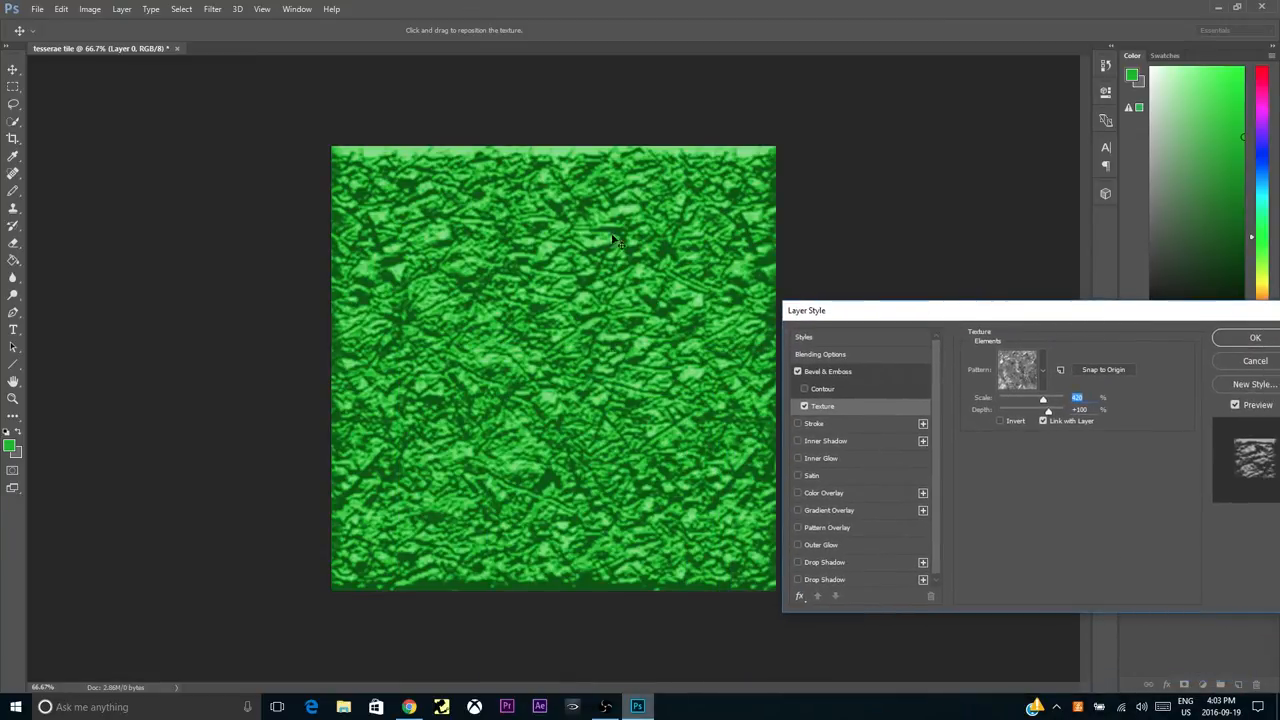
mouse_move(636, 312)
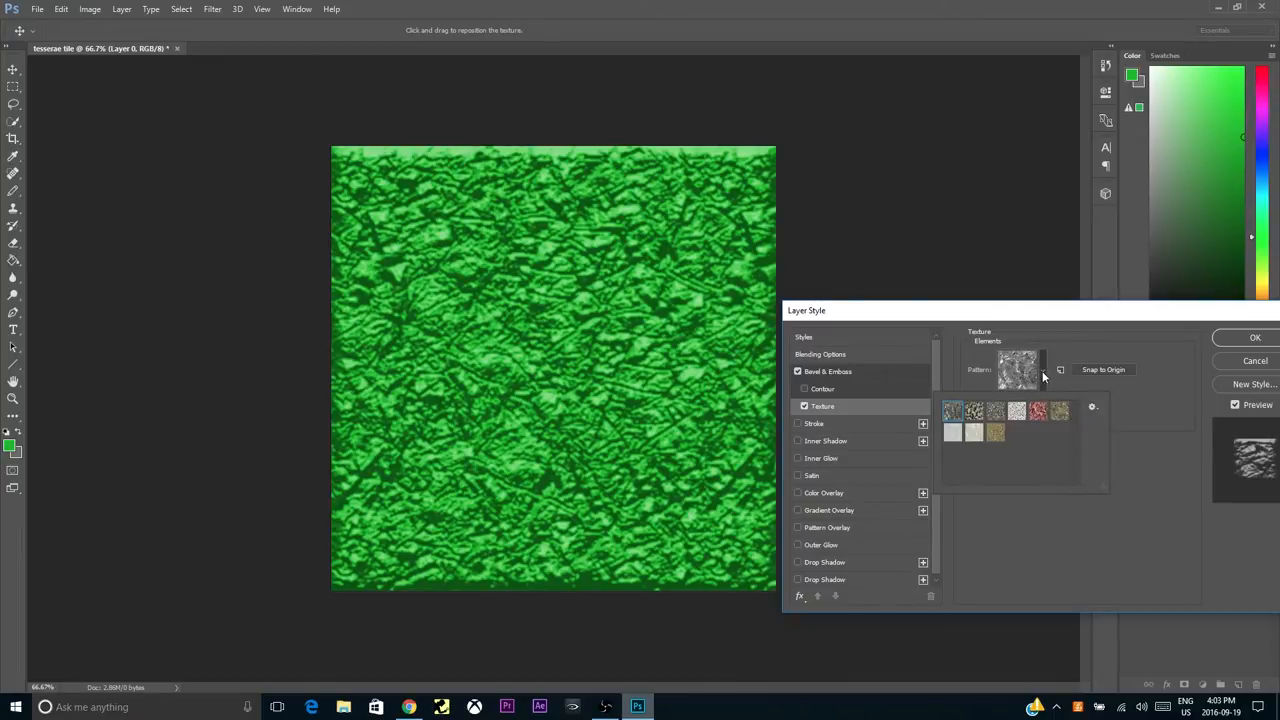
Step: Preview several texture patterns and settle on the wrinkled white pattern
left_click(972, 410)
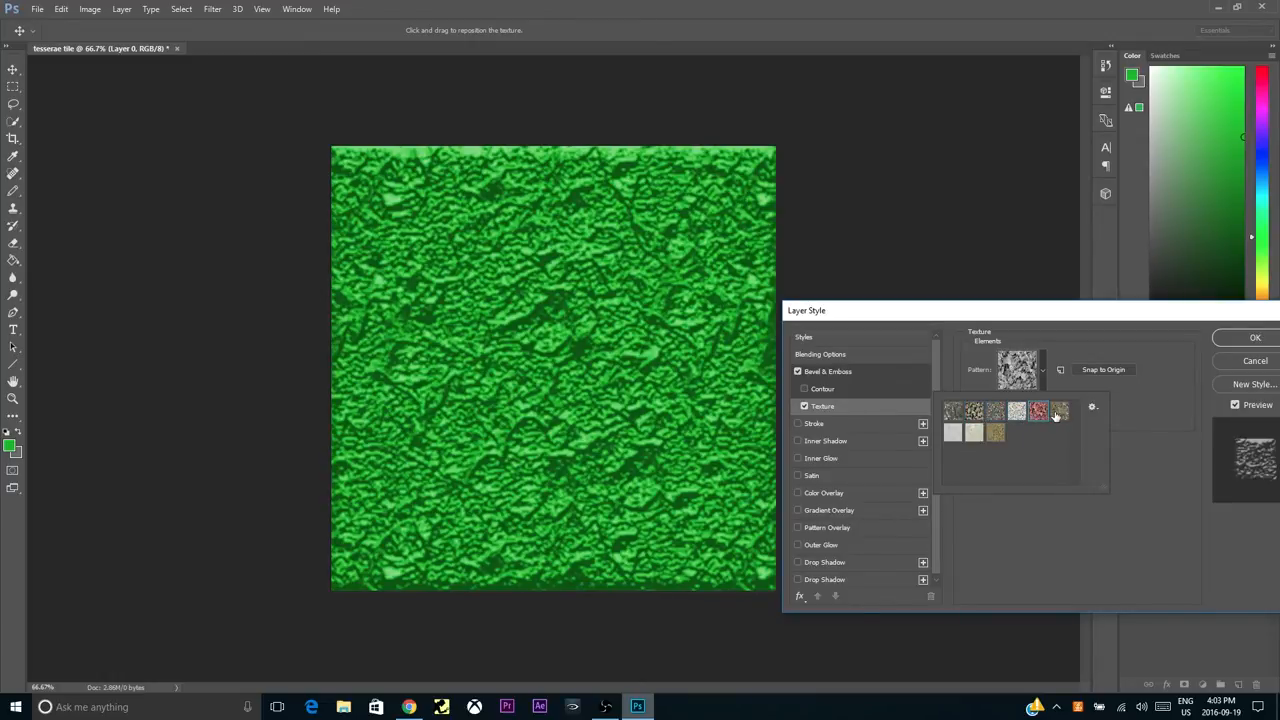
left_click(1060, 410)
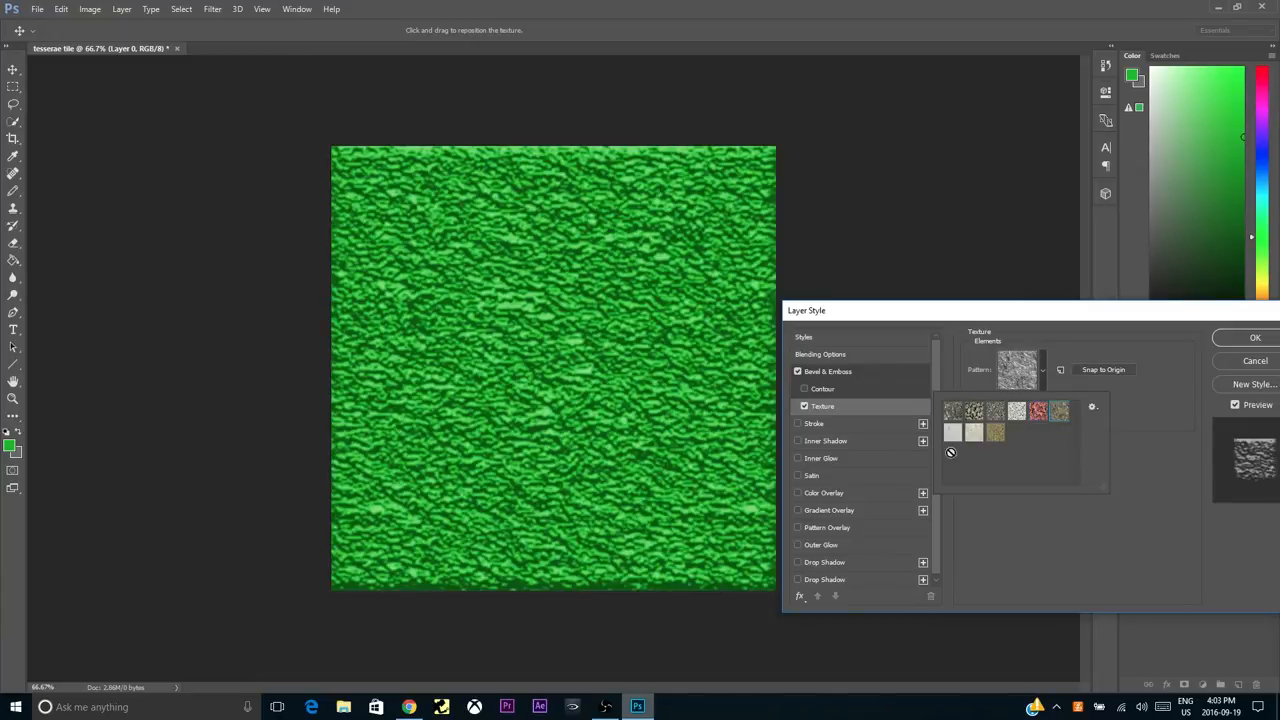
left_click(952, 432)
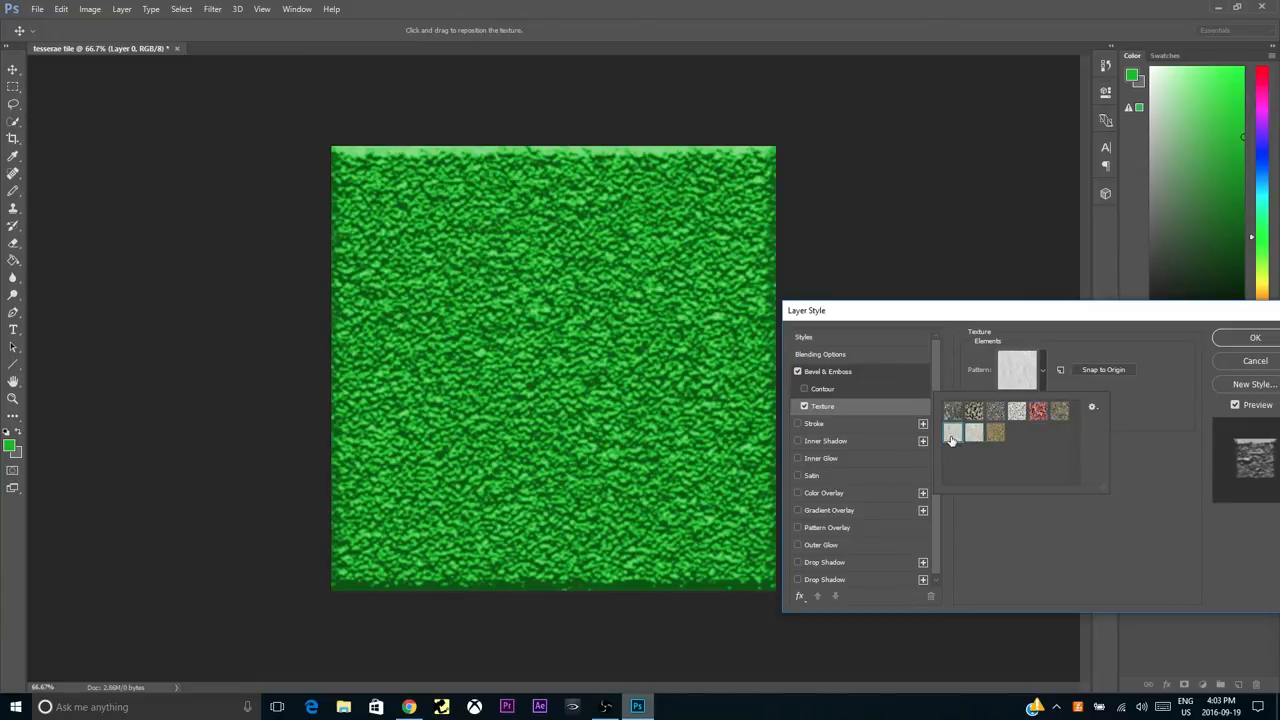
left_click(952, 412)
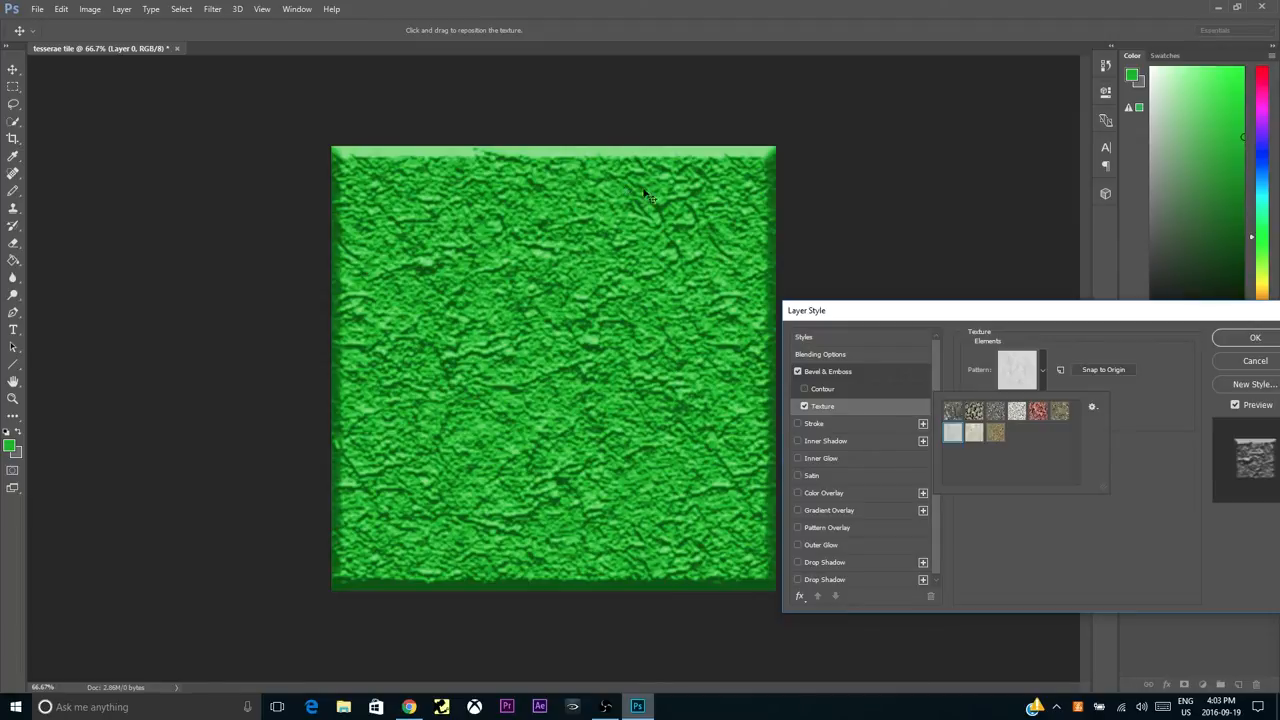
mouse_move(980, 436)
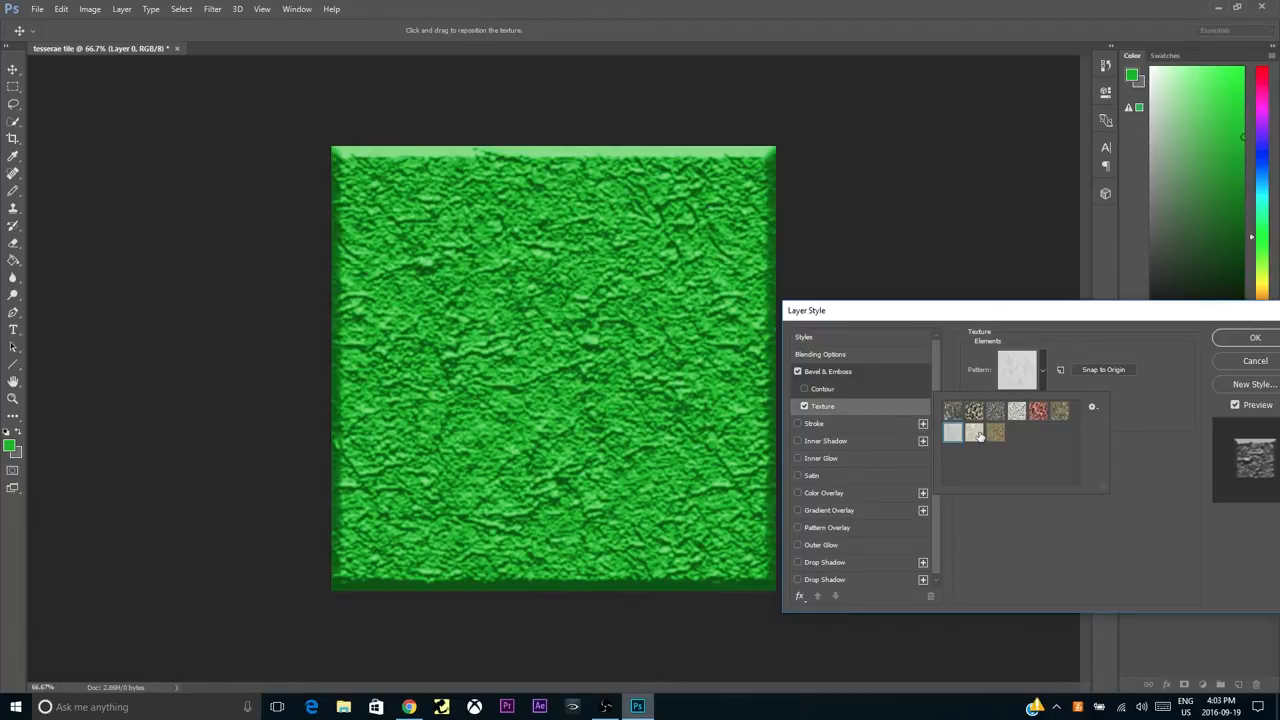
left_click(952, 432)
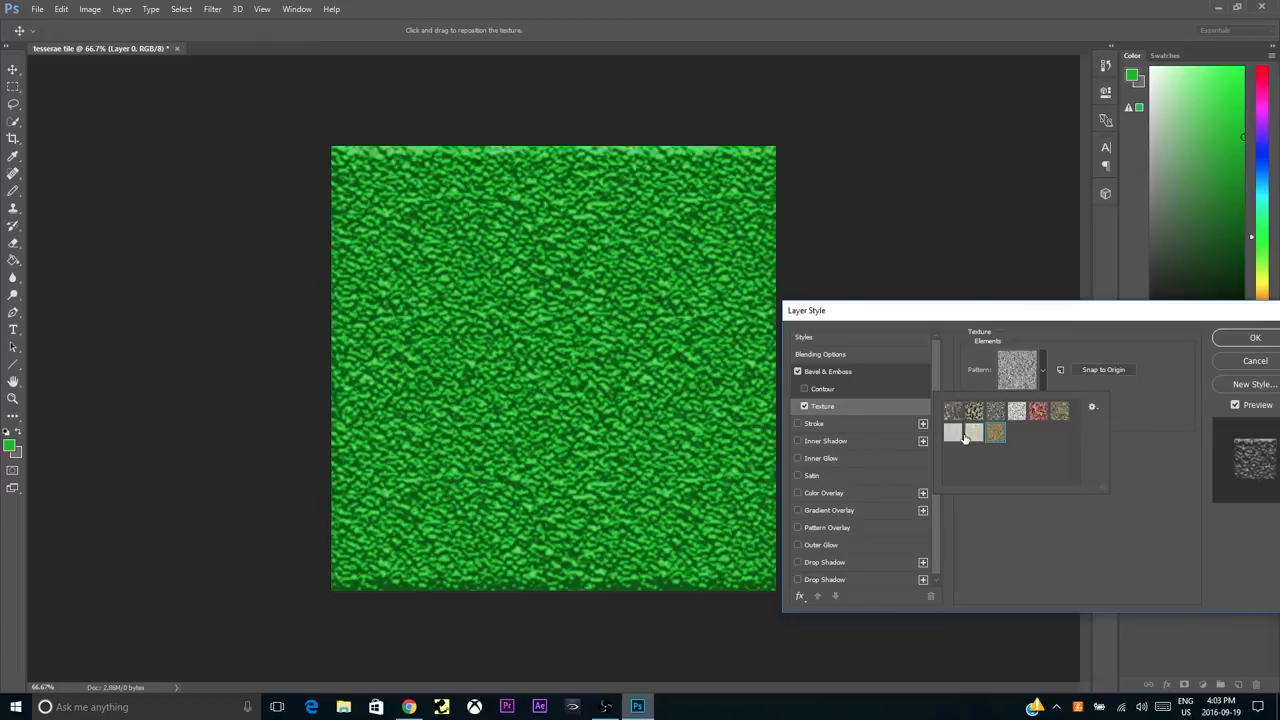
left_click(952, 432)
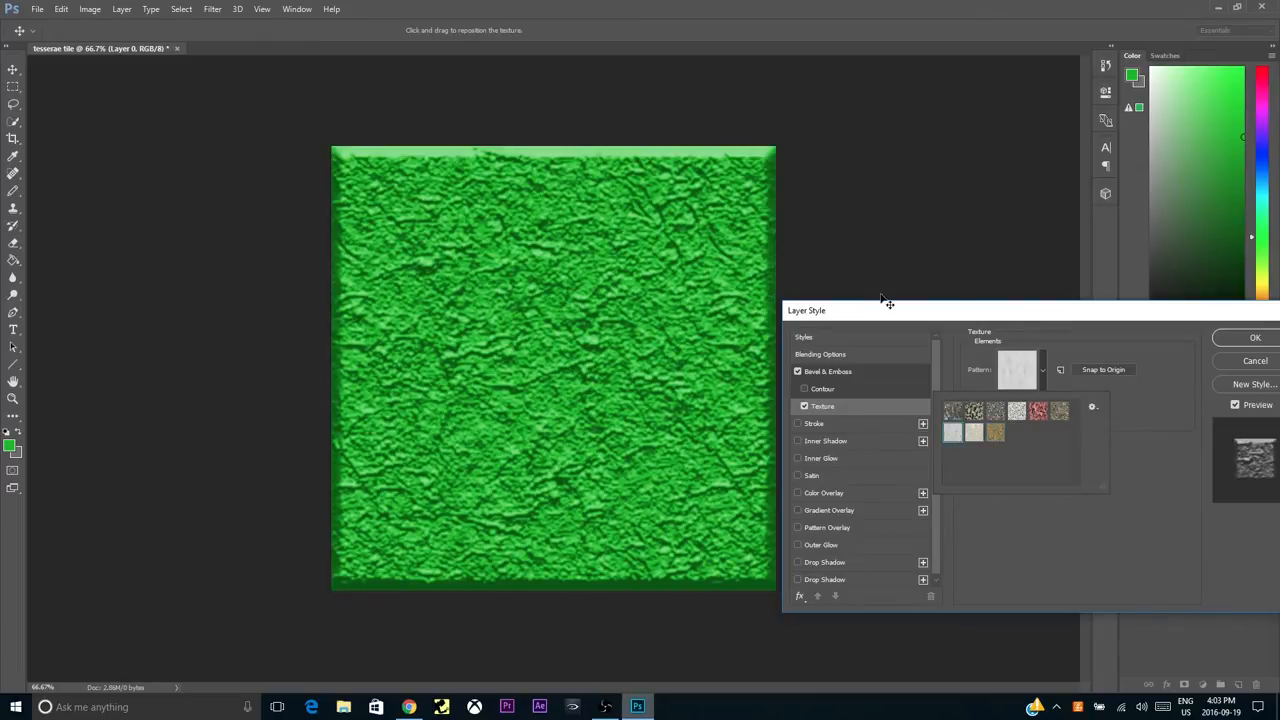
left_click(1092, 408)
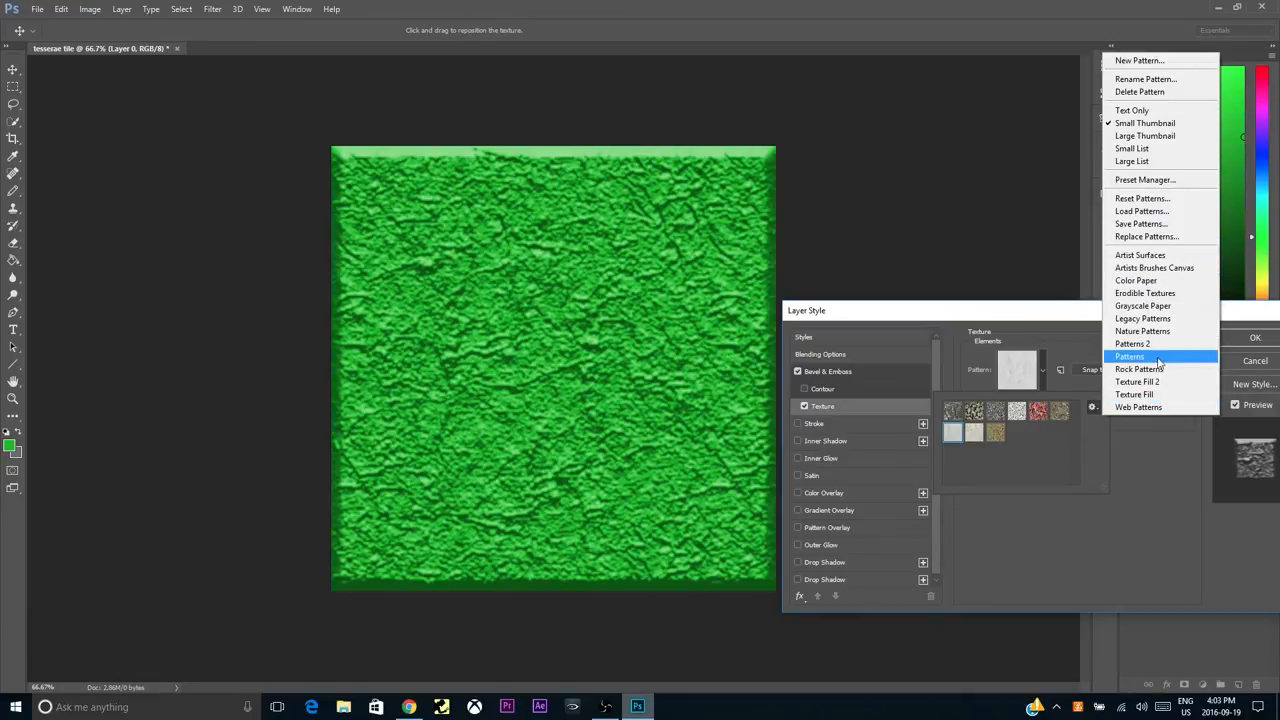
Step: Replace the pattern picker's choices with the Rock Patterns set
left_click(1140, 368)
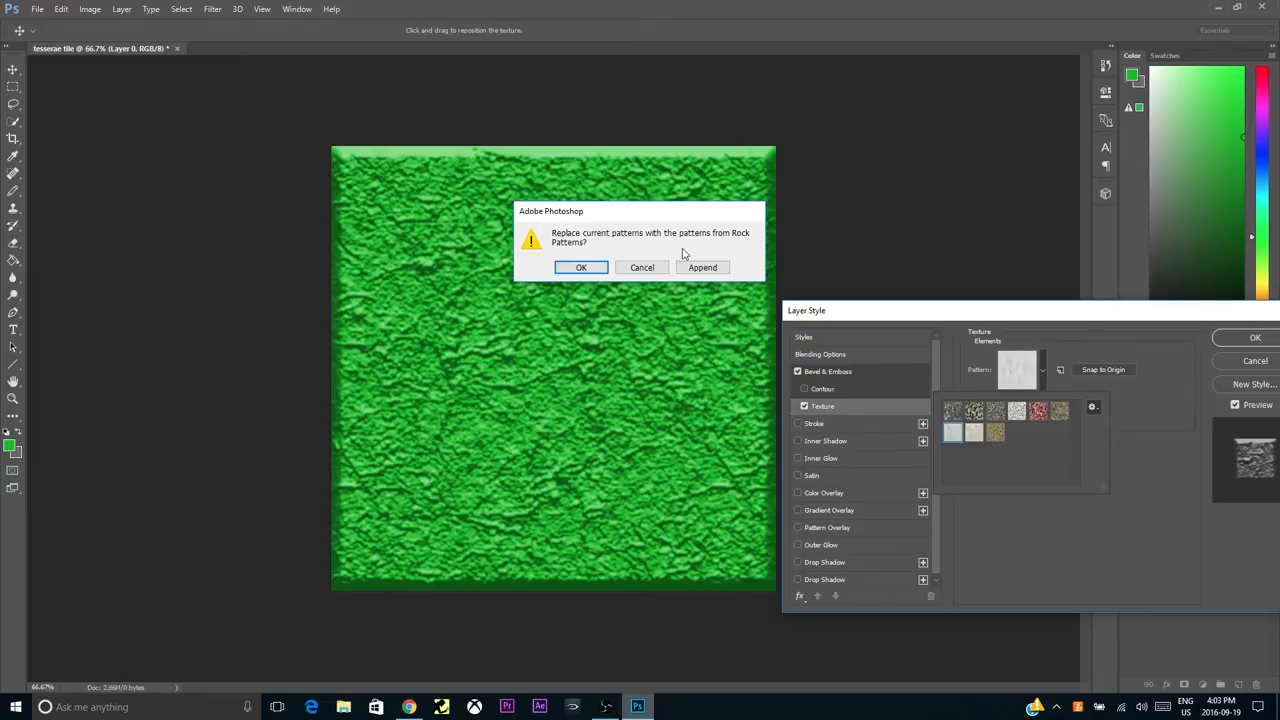
mouse_move(628, 280)
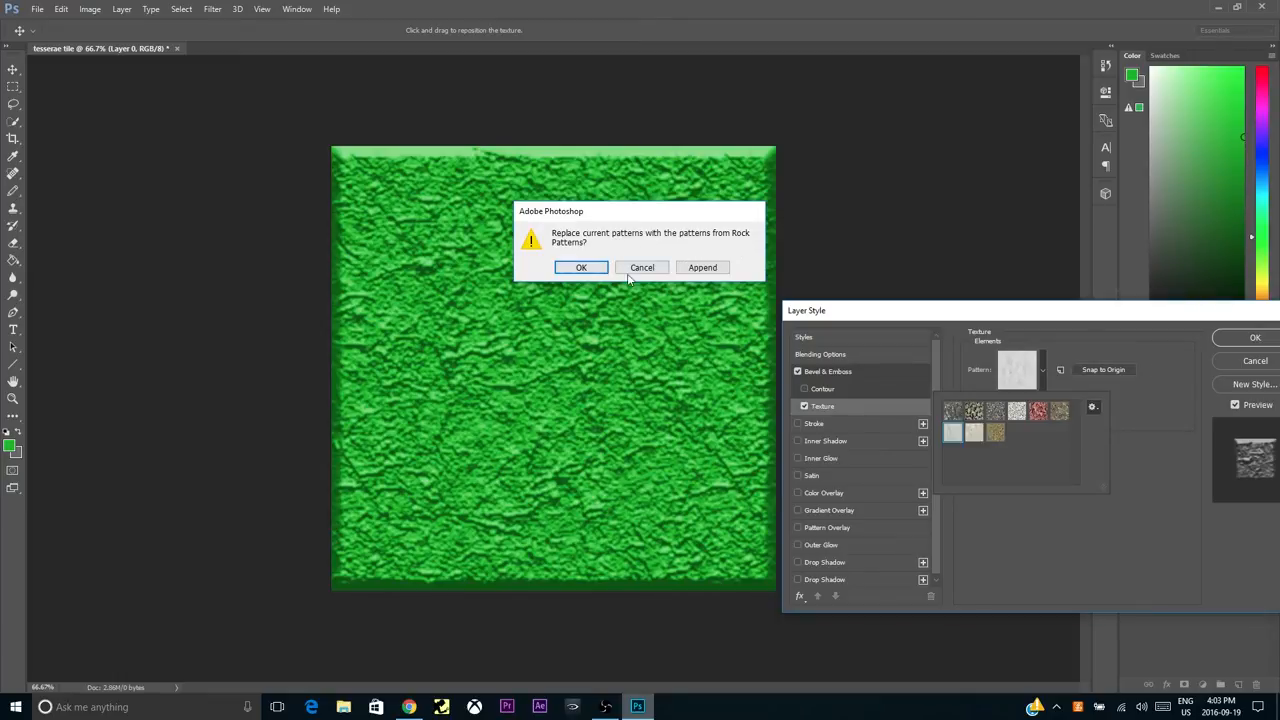
left_click(580, 268)
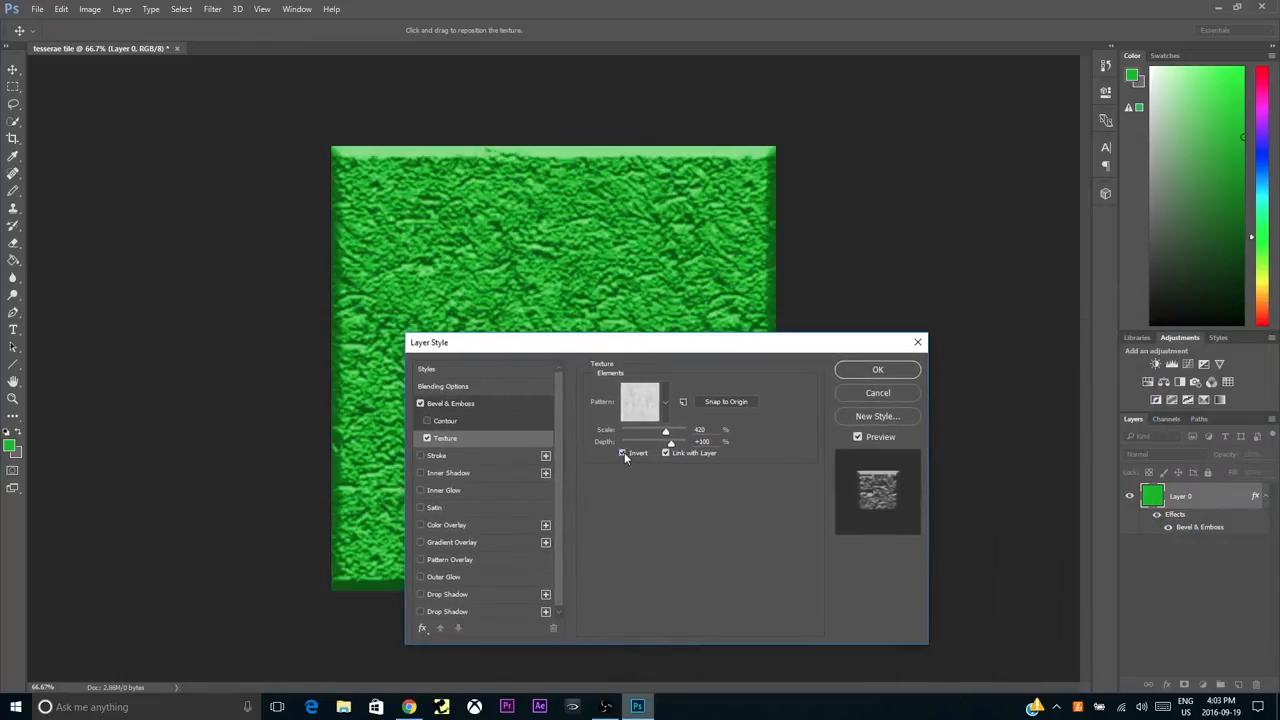
Step: Toggle Invert and adjust the texture Depth until the relief looks right
left_click(624, 452)
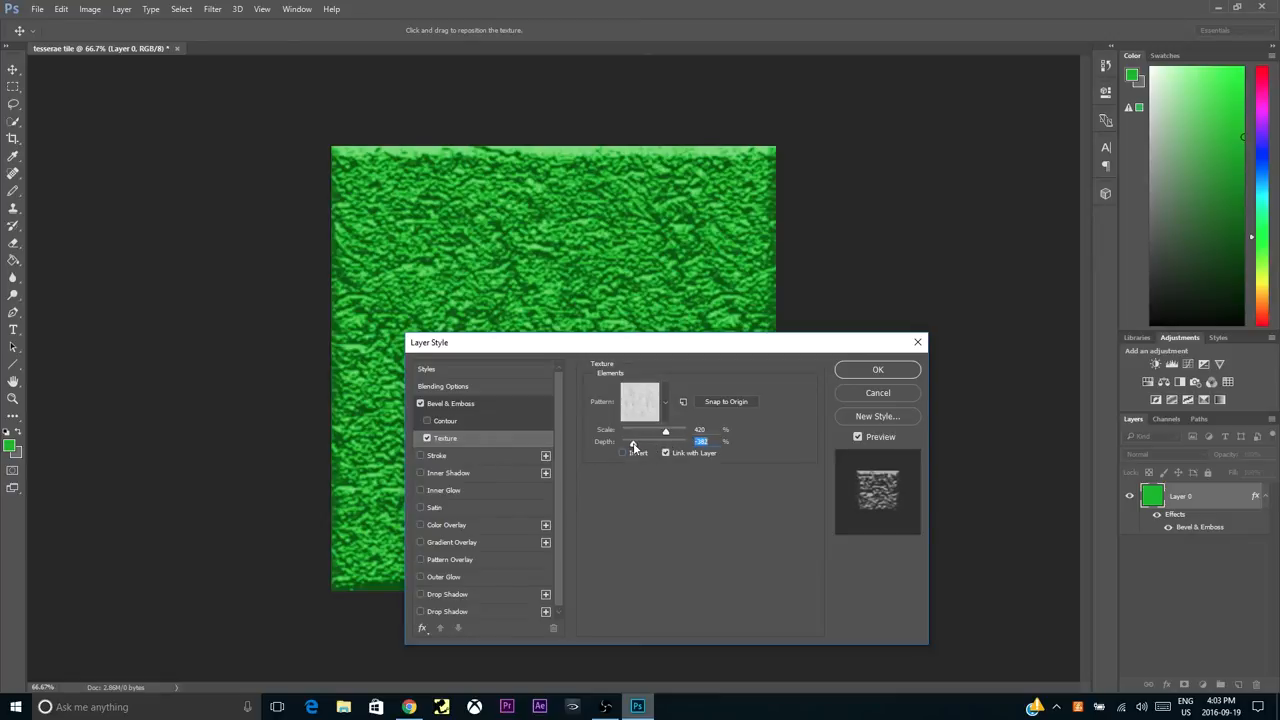
left_click_drag(700, 442, 648, 442)
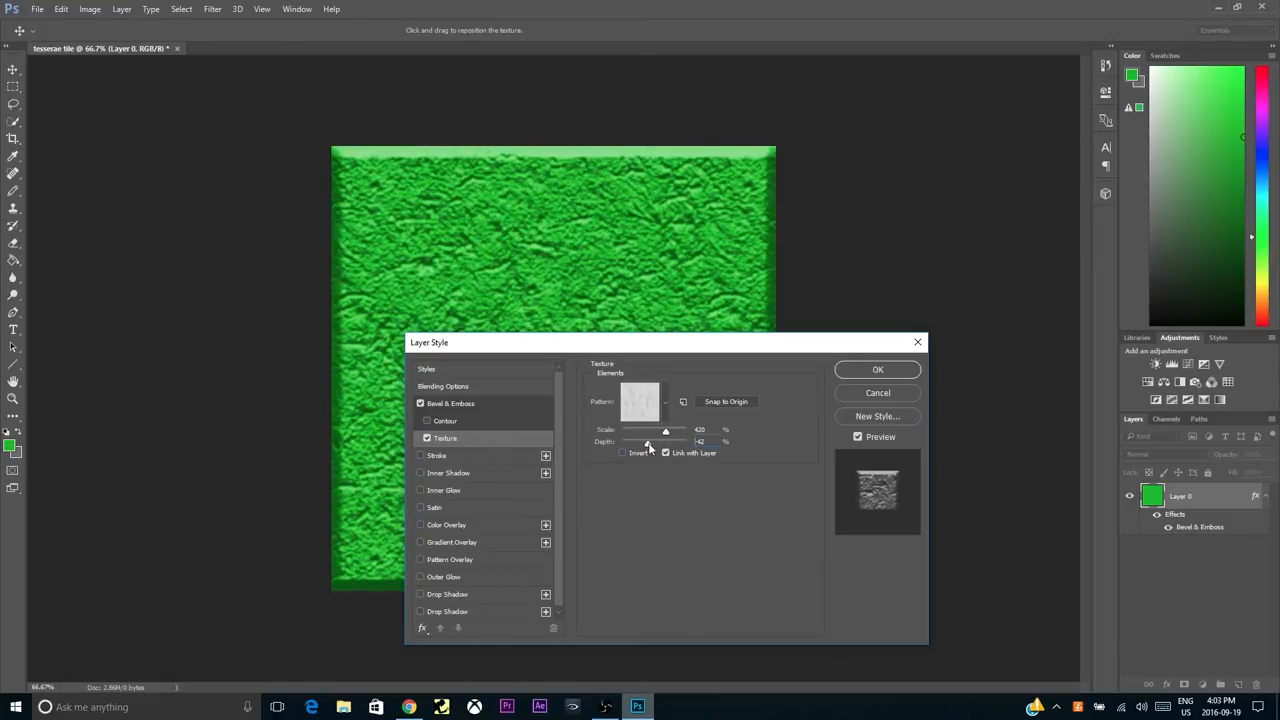
triple_click(702, 442)
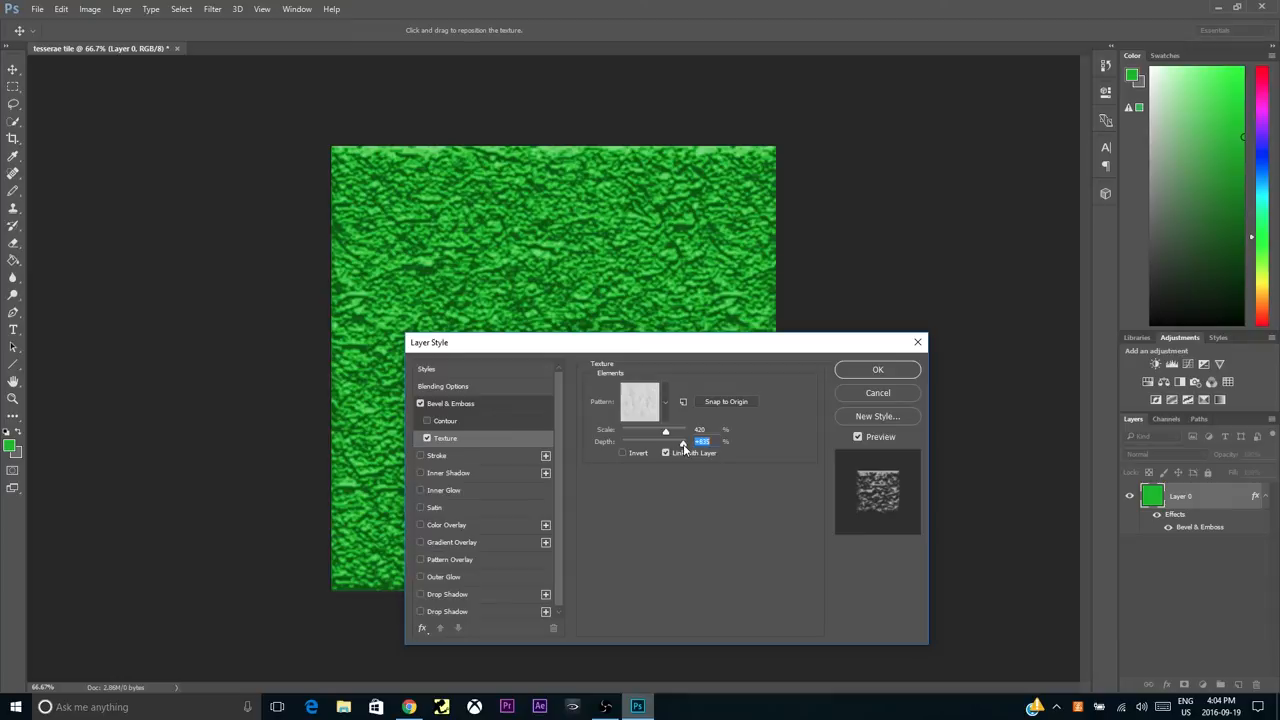
left_click_drag(684, 442, 644, 442)
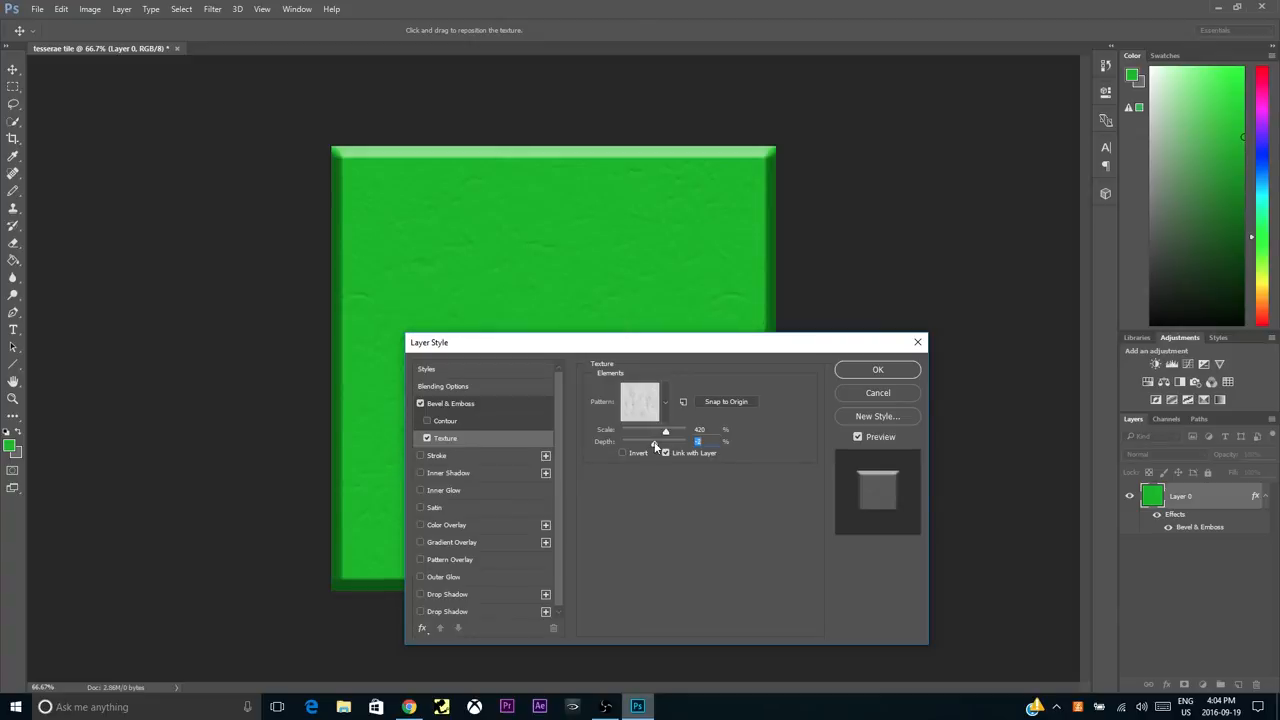
left_click_drag(664, 442, 700, 442)
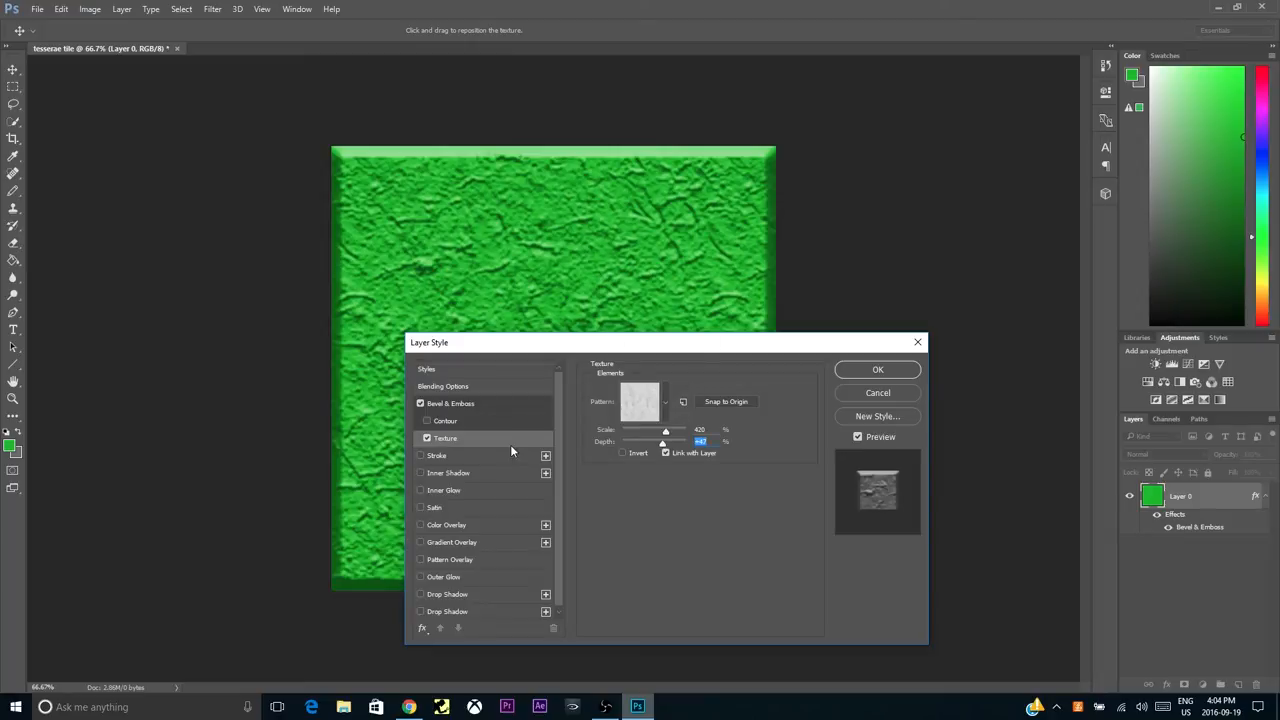
left_click(450, 404)
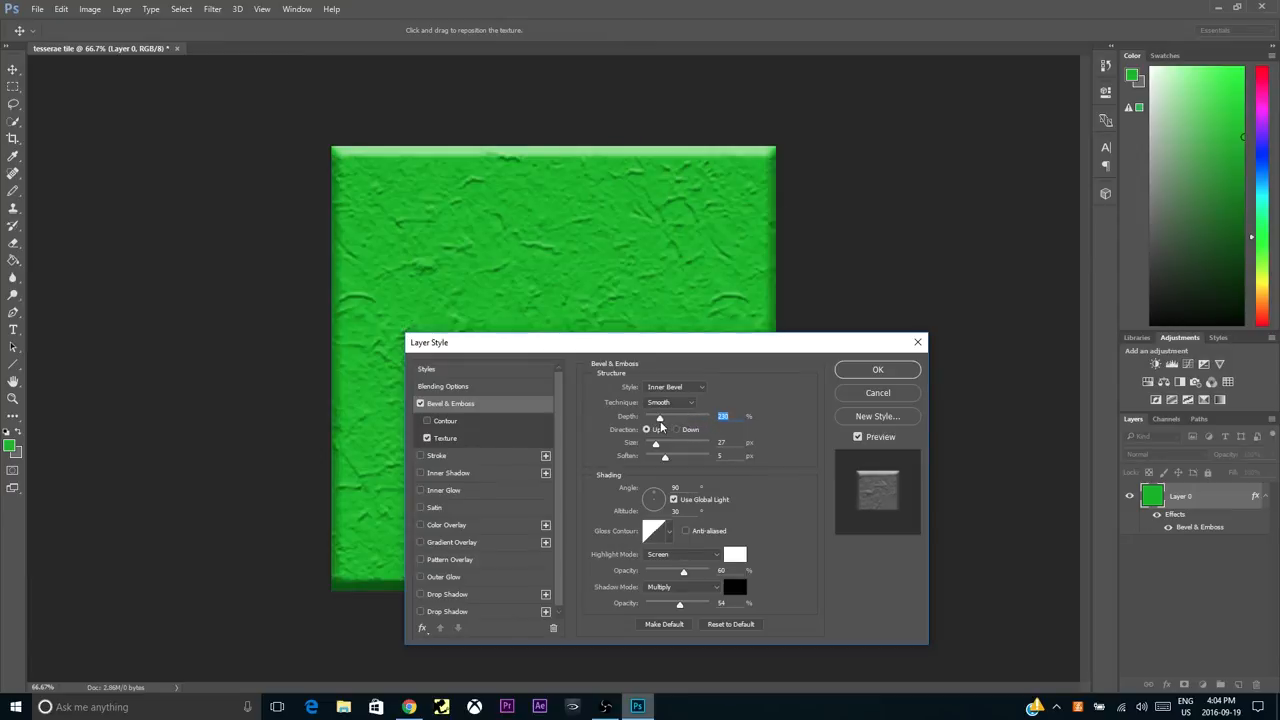
Step: Drag the bevel Depth up to about 1000% and reduce its Soften
left_click_drag(658, 416, 710, 416)
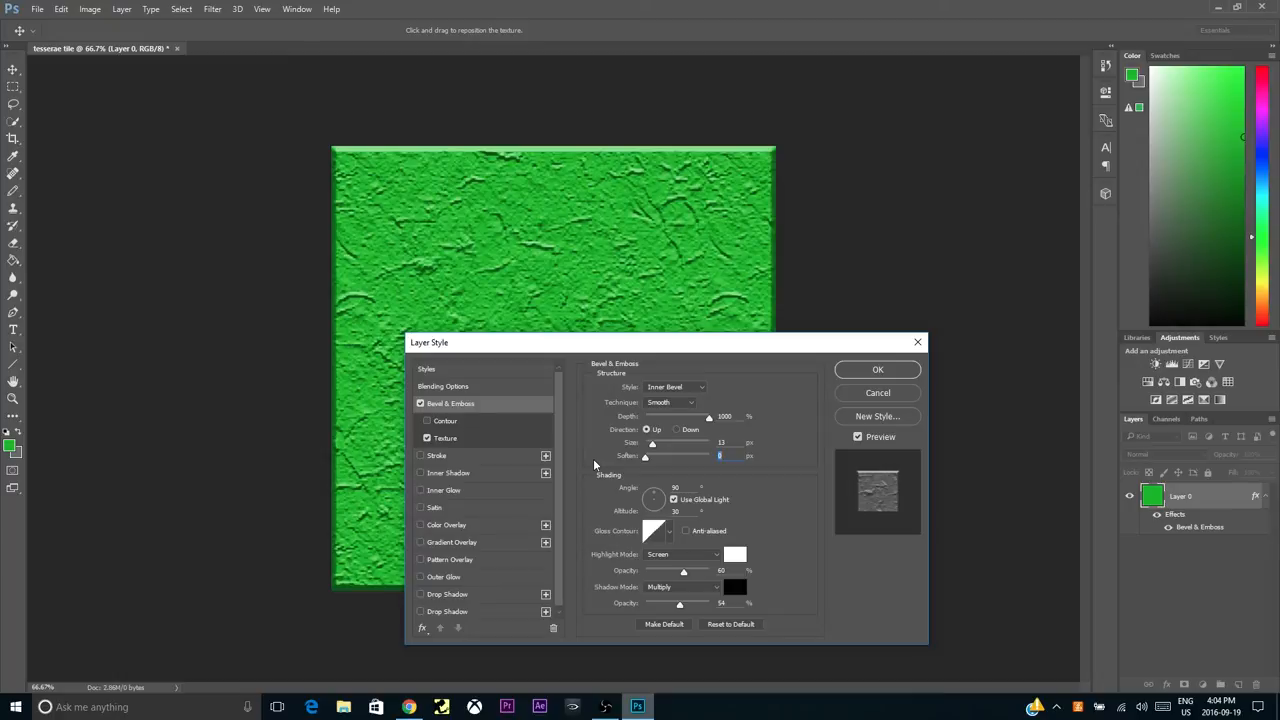
mouse_move(636, 464)
type("16")
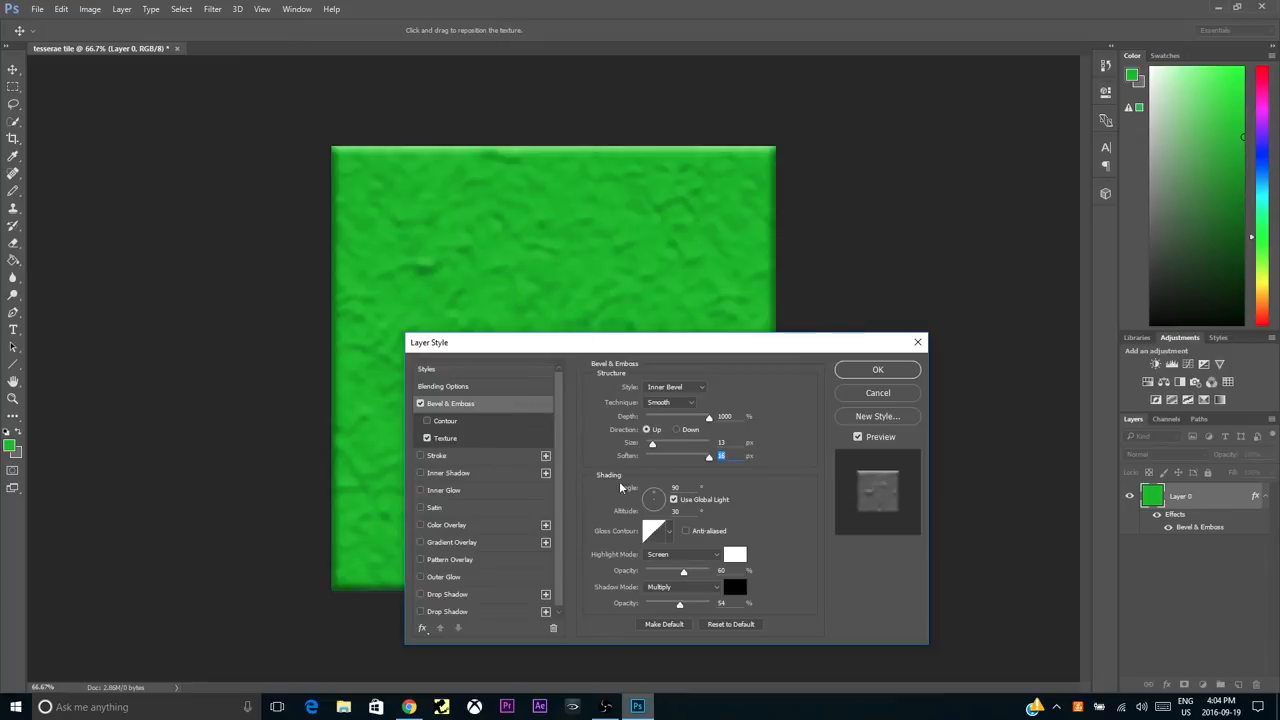
left_click_drag(708, 456, 654, 456)
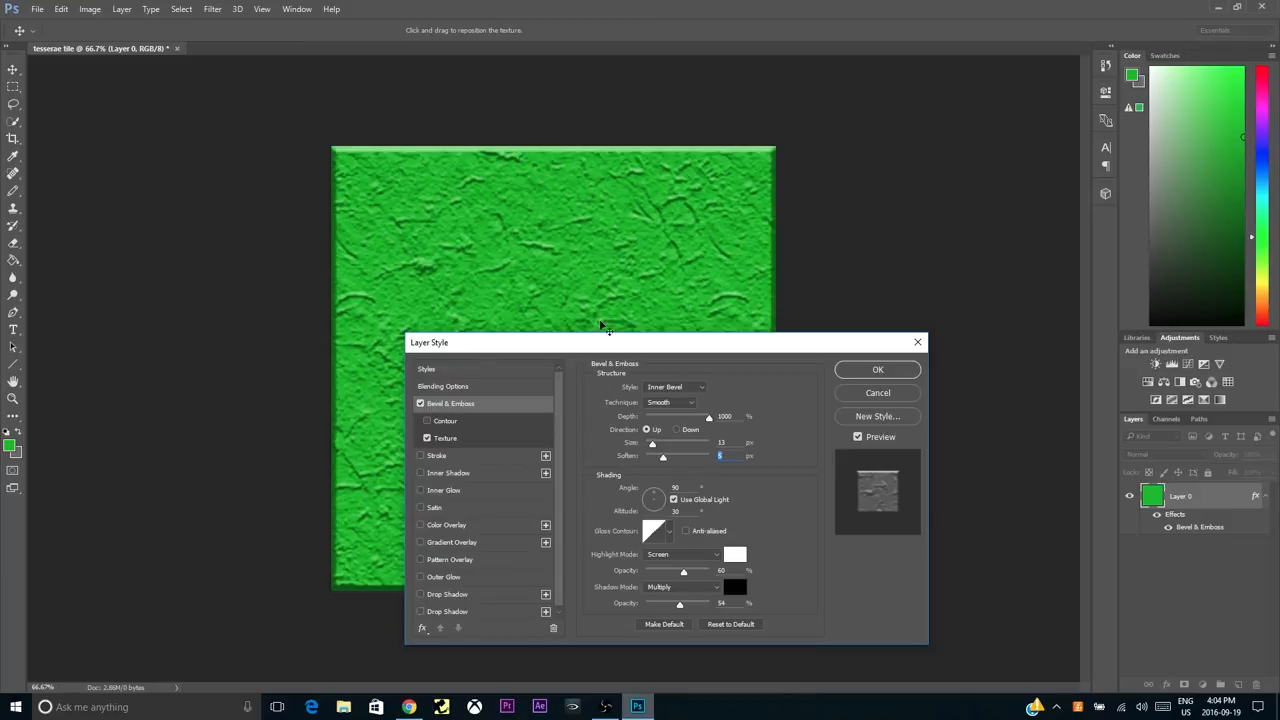
mouse_move(896, 368)
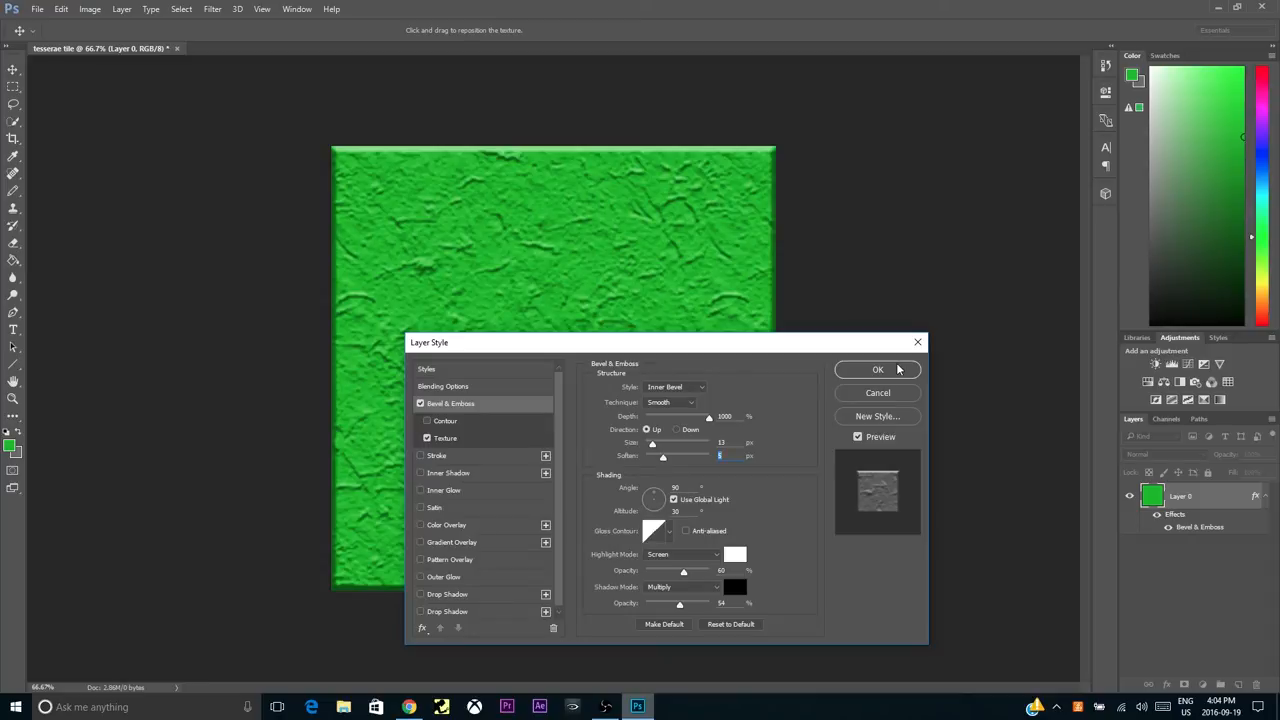
Step: Apply the layer style, then refill the tile blue, gold, red and finally purple
left_click(876, 368)
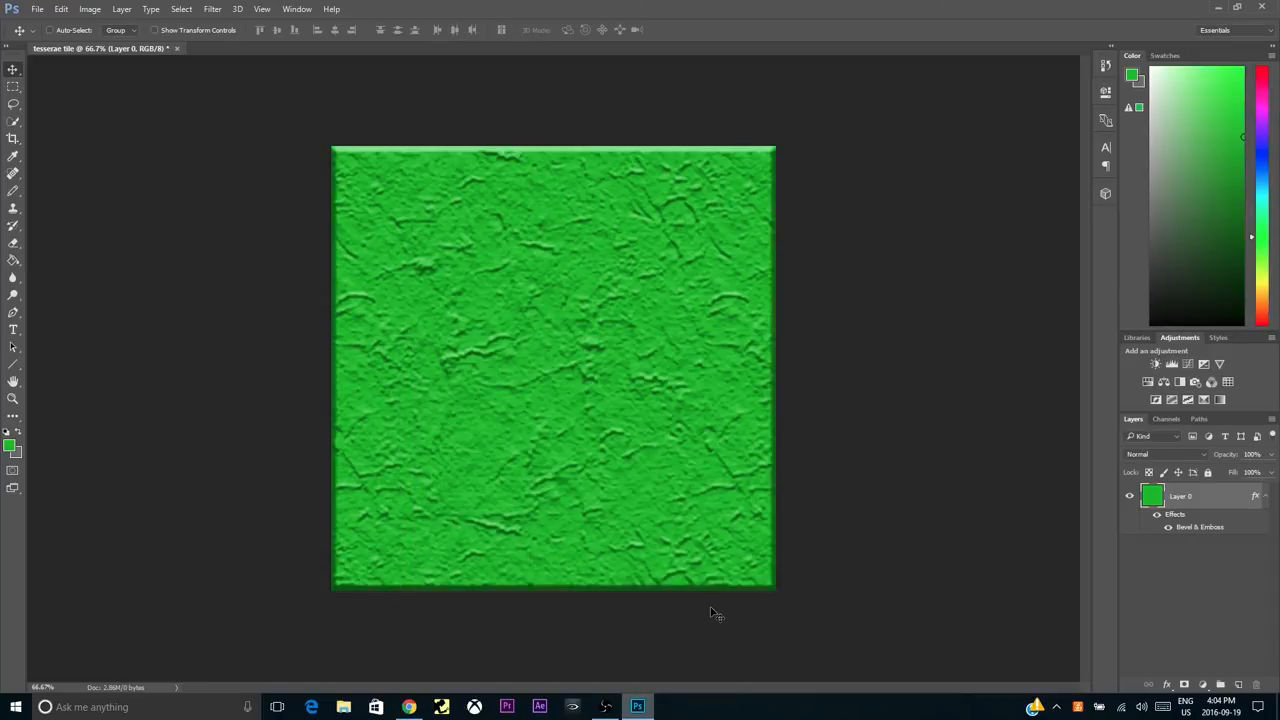
mouse_move(836, 284)
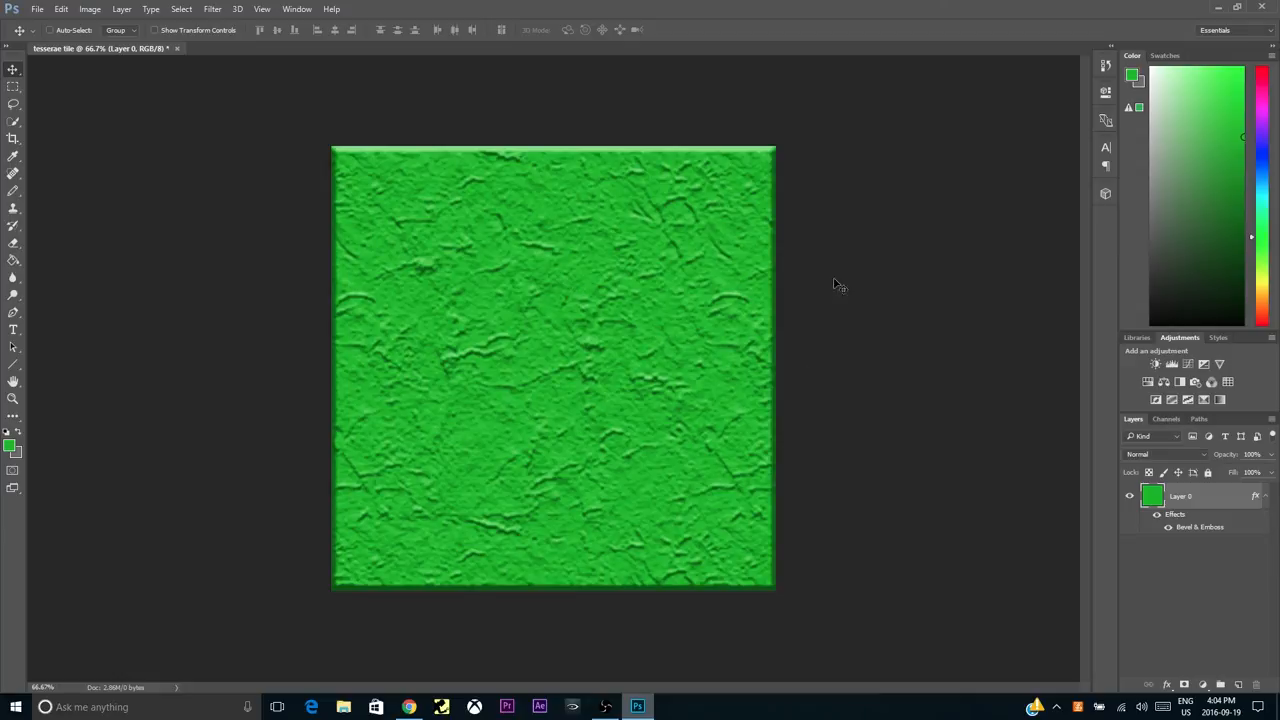
left_click(1242, 136)
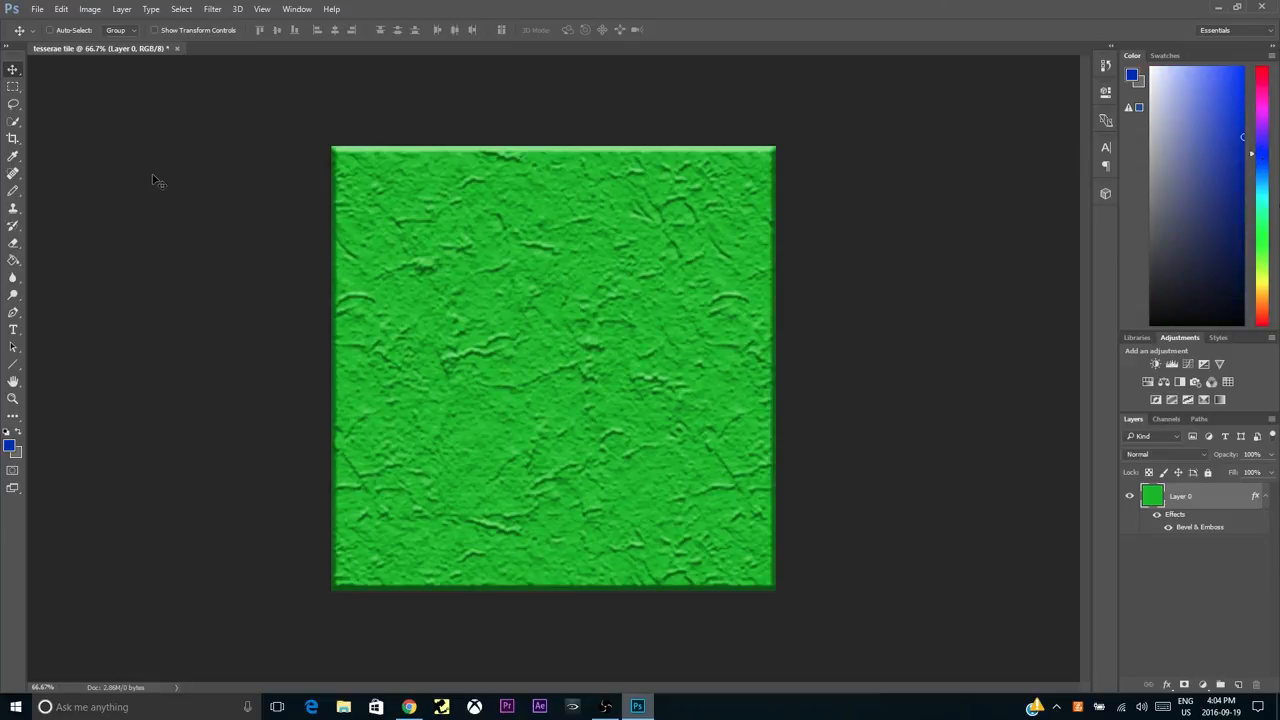
left_click(552, 368)
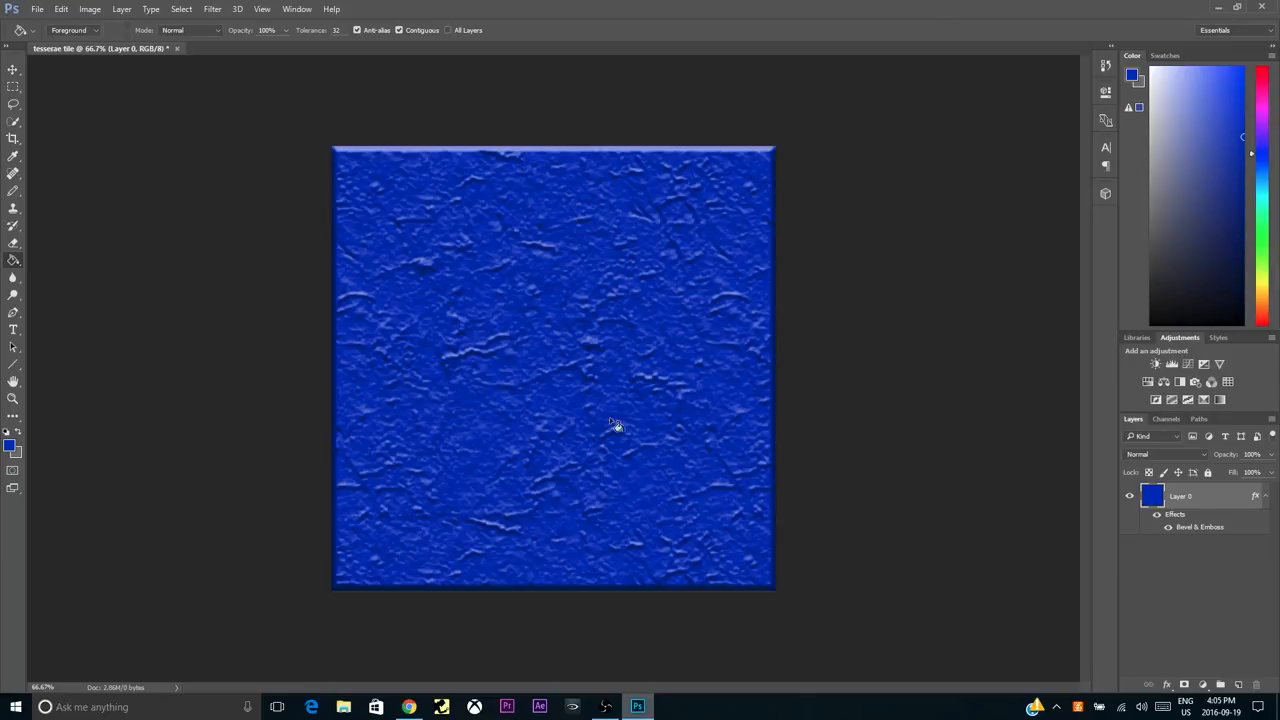
mouse_move(452, 296)
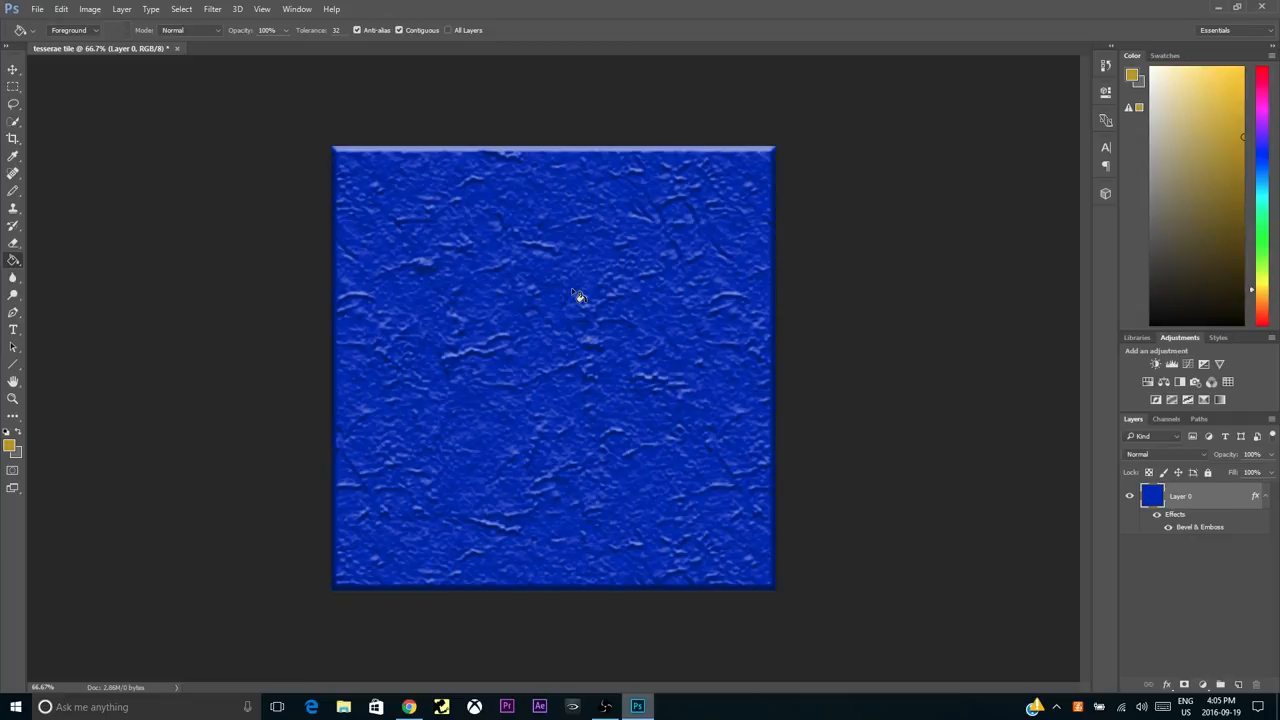
left_click(1260, 76)
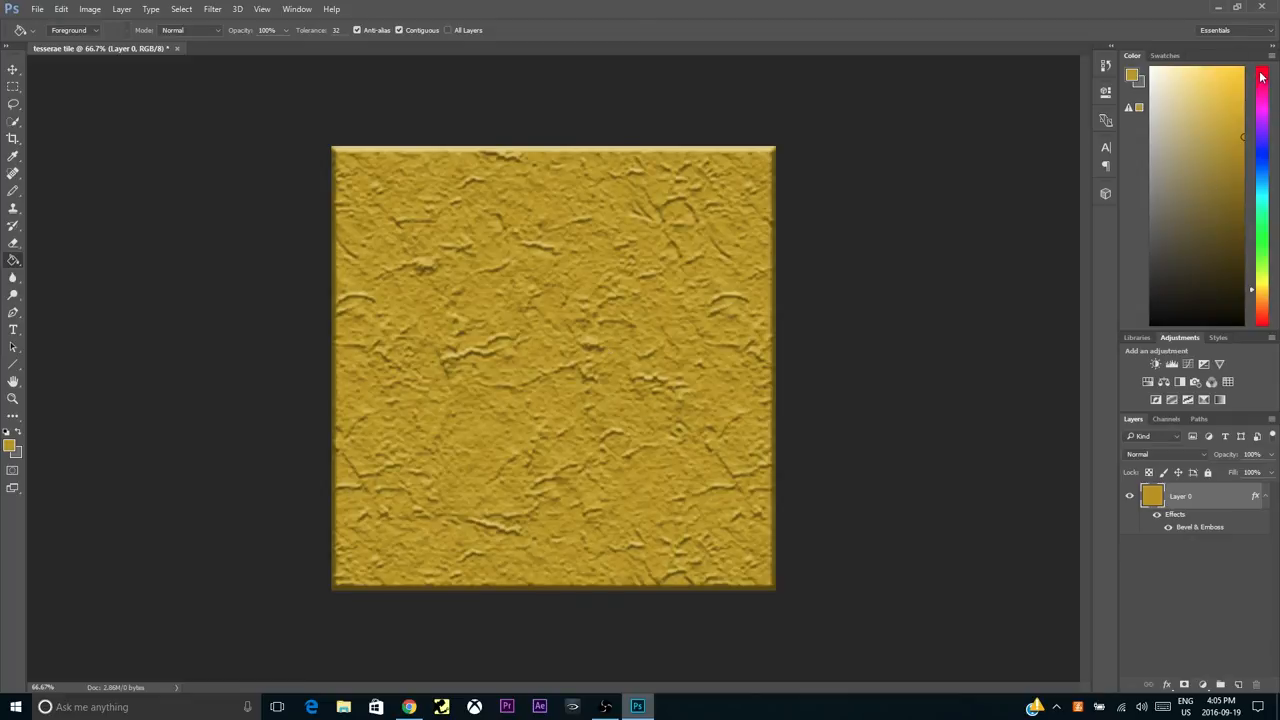
left_click(1260, 76)
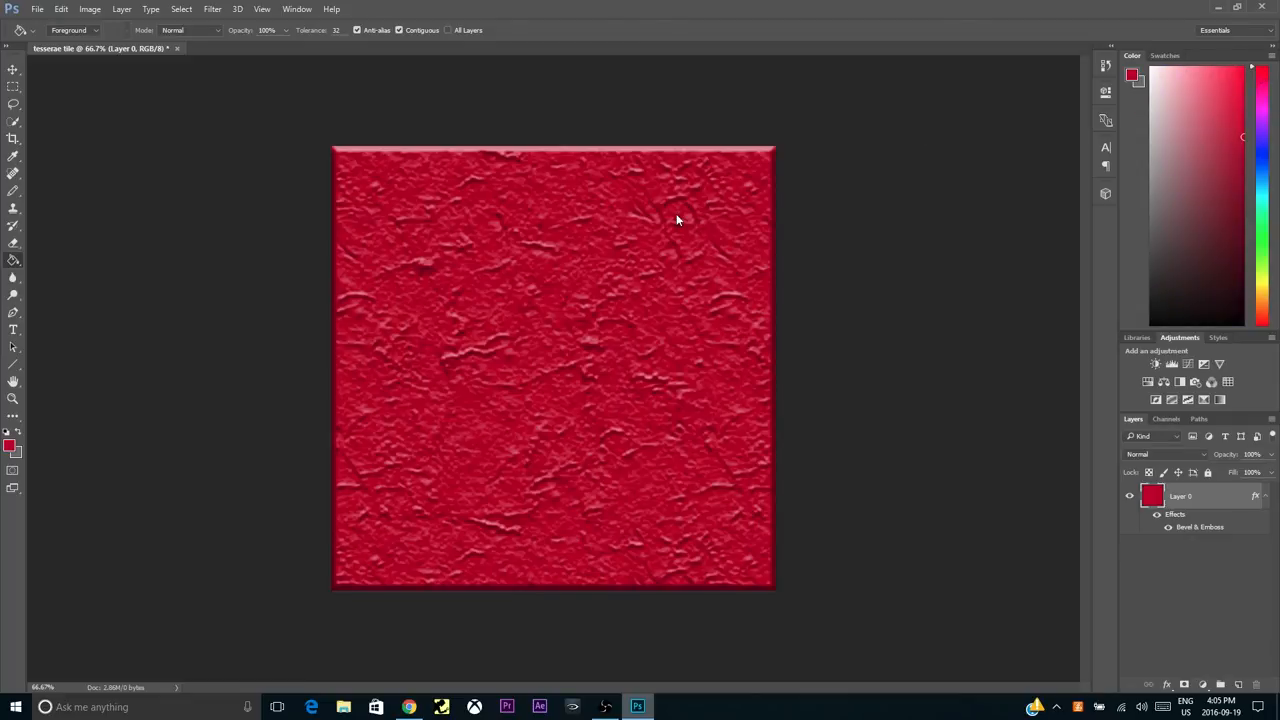
mouse_move(1270, 282)
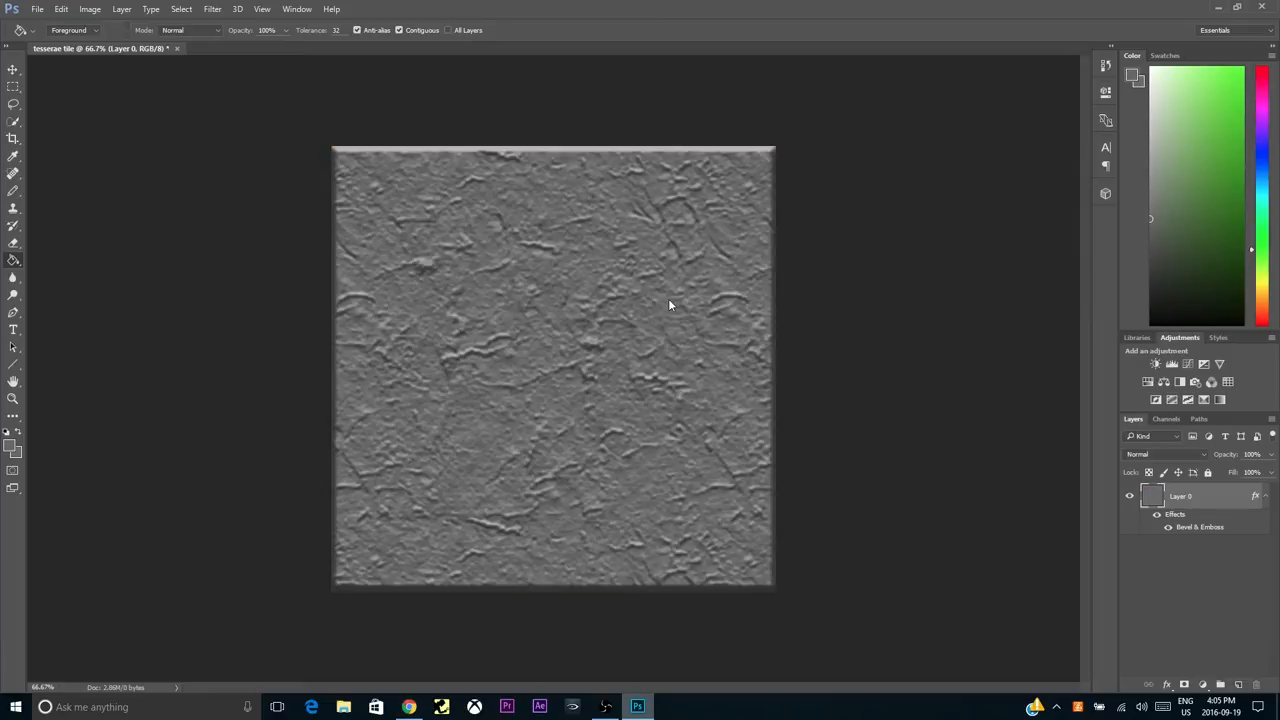
mouse_move(708, 420)
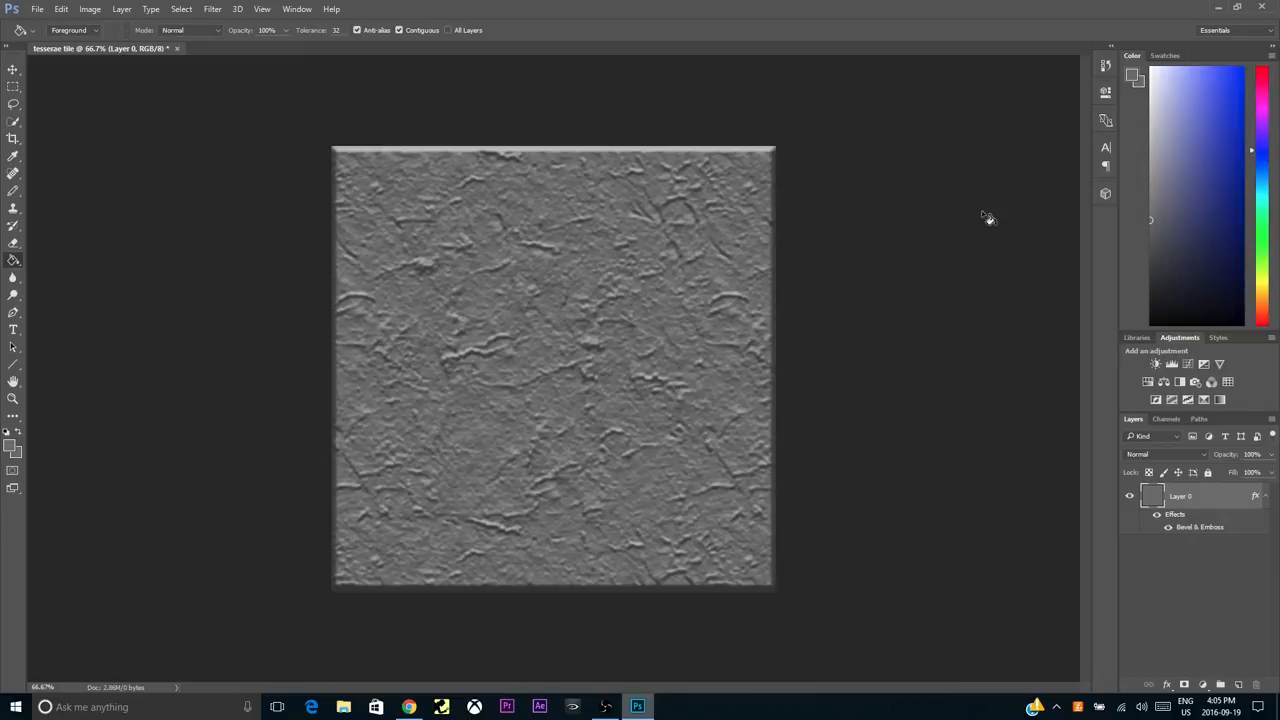
mouse_move(548, 290)
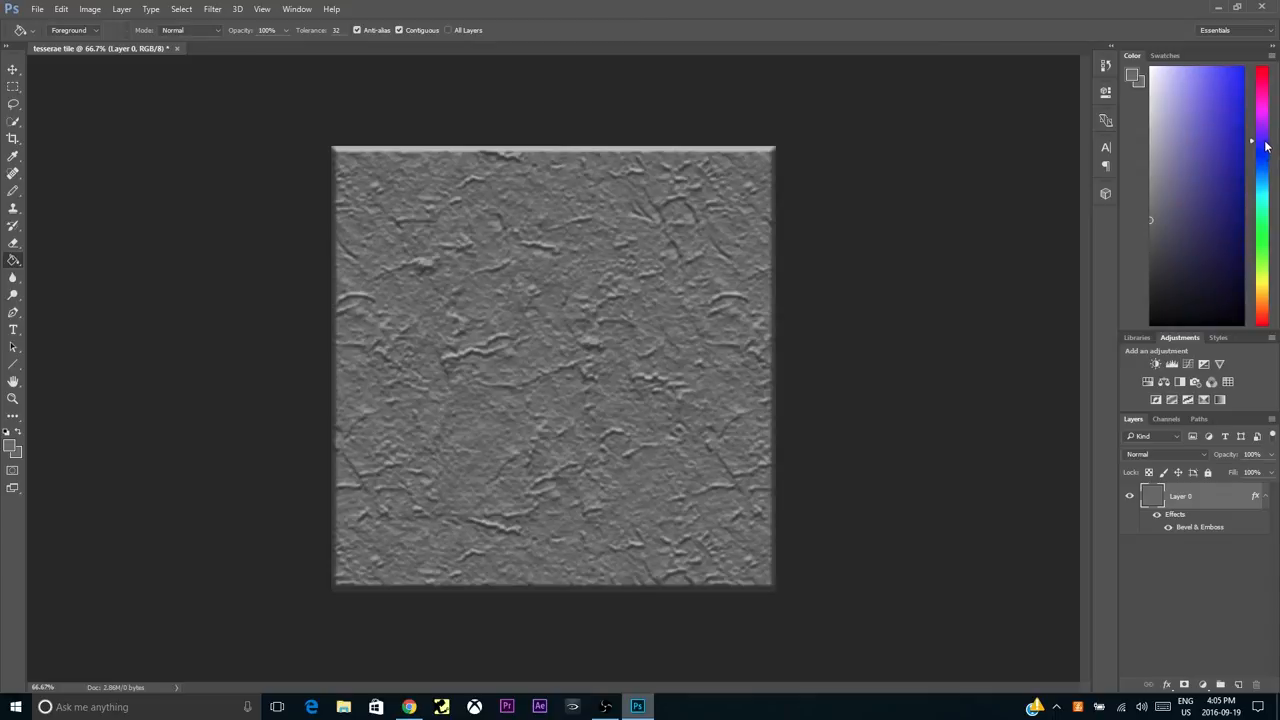
left_click(680, 332)
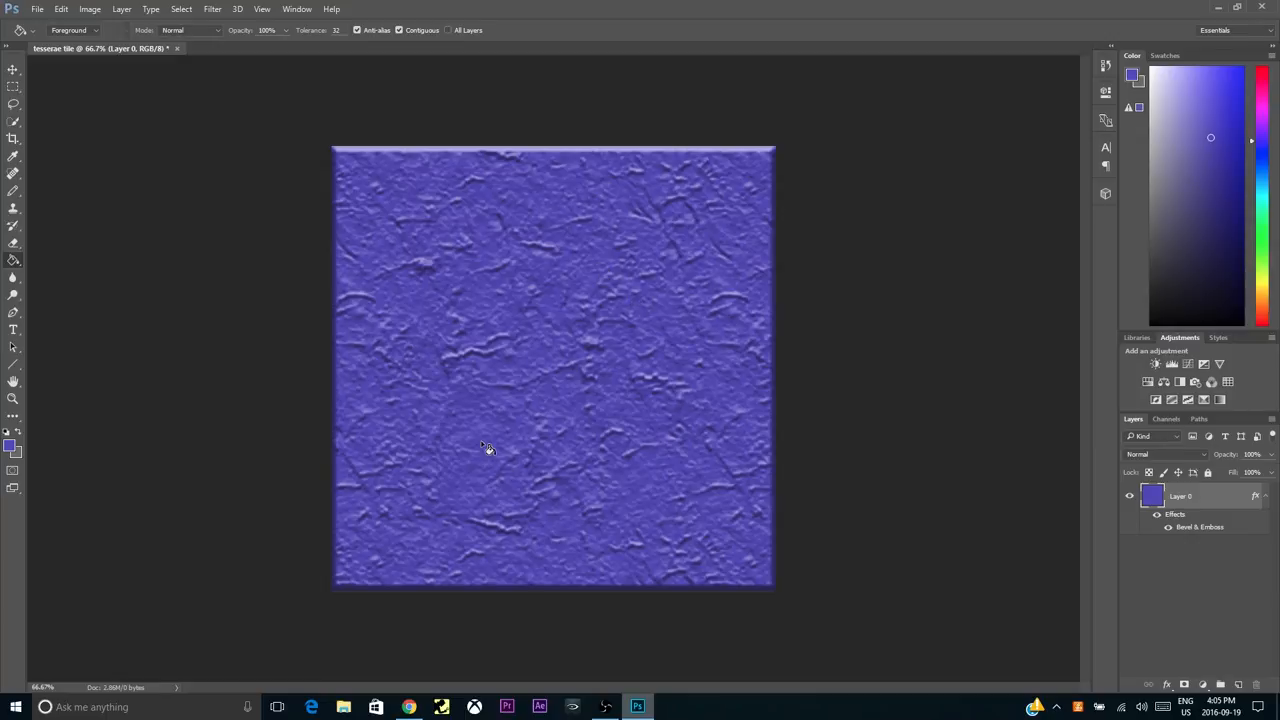
mouse_move(440, 462)
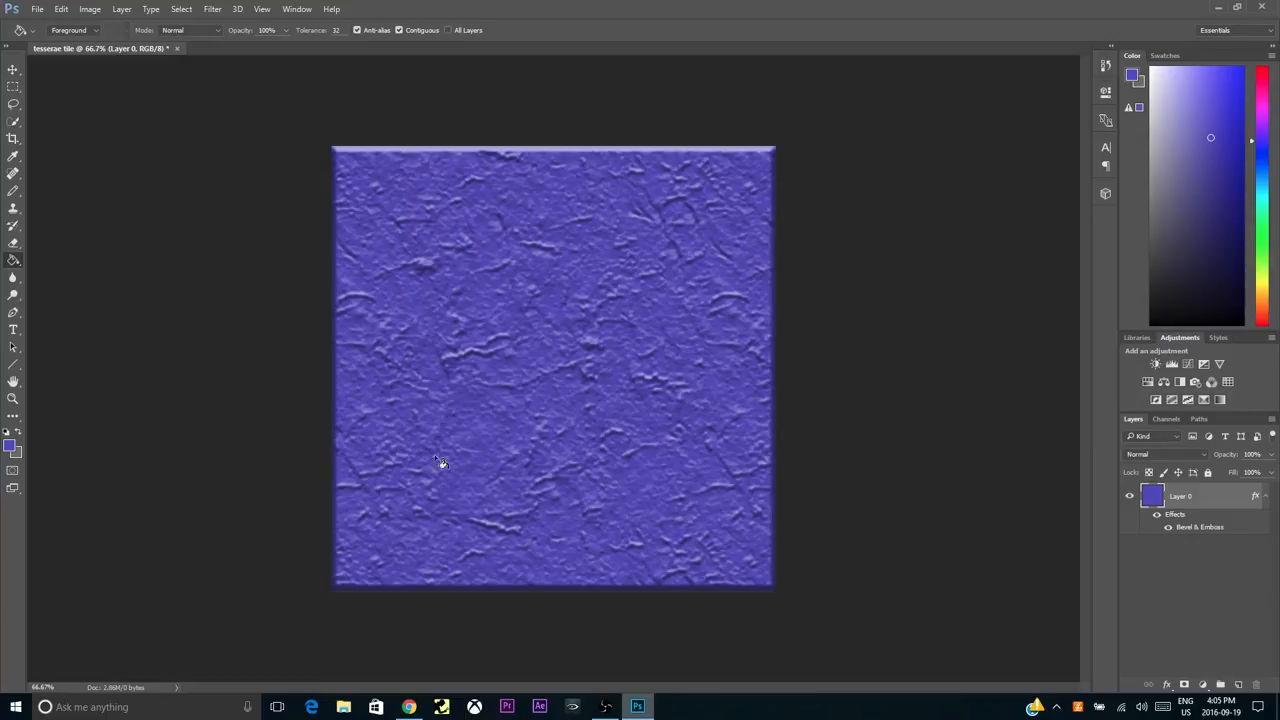
mouse_move(756, 530)
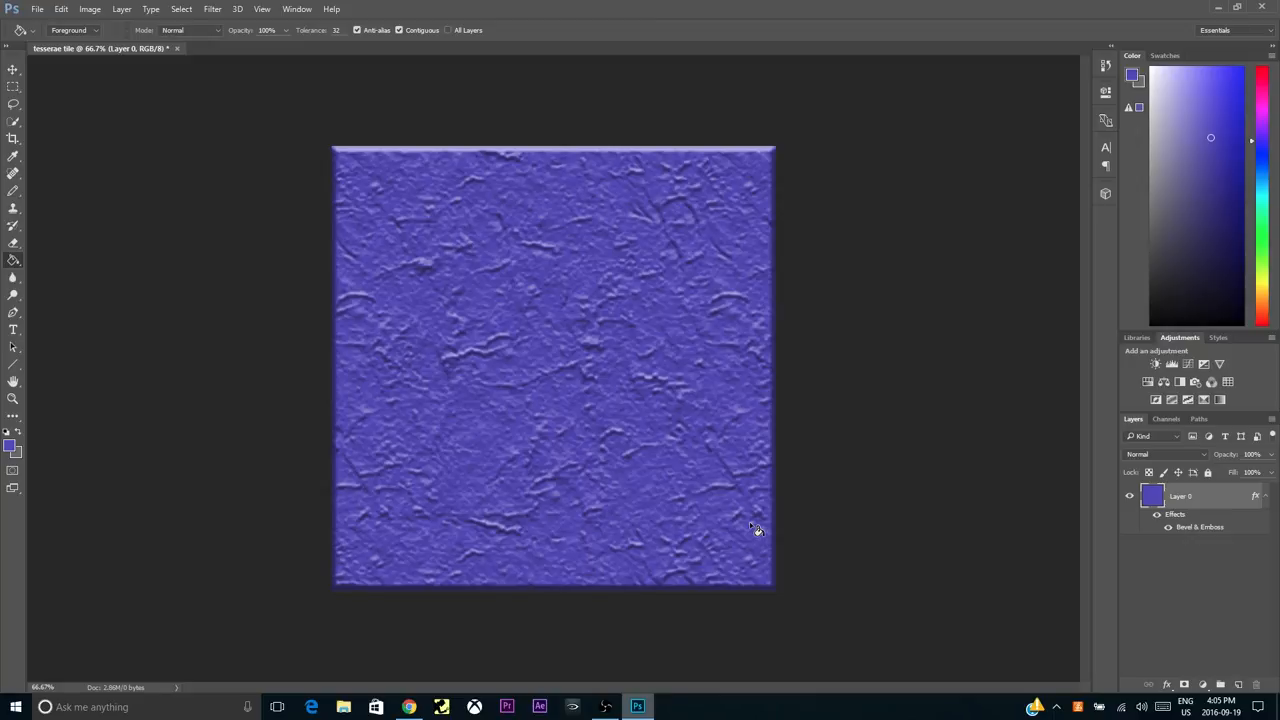